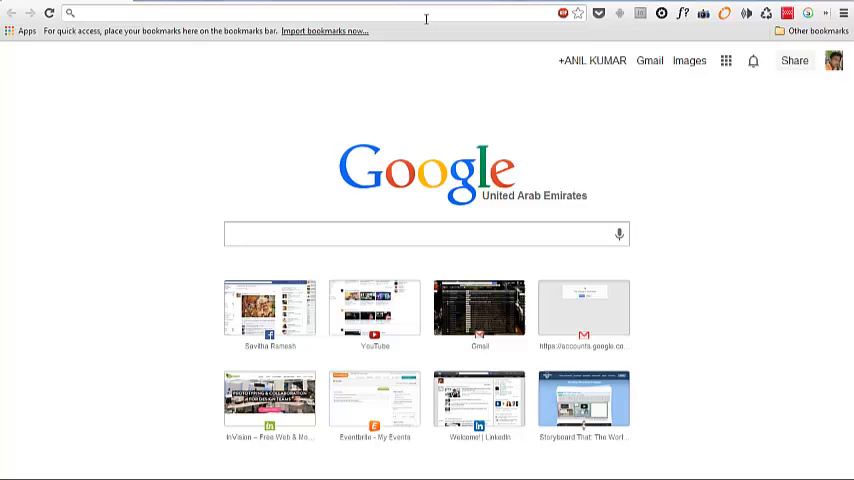
- Navigate the browser to slid.es, the Slides home page
text(slideshare.com)
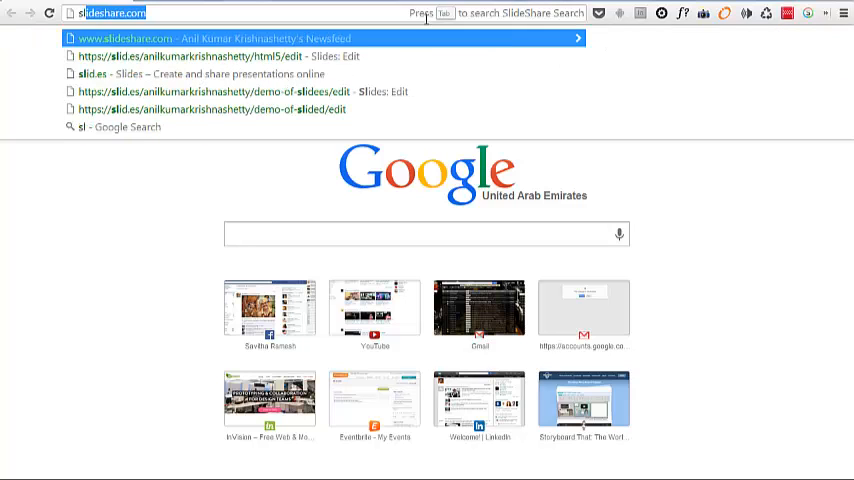
text(slid.es)
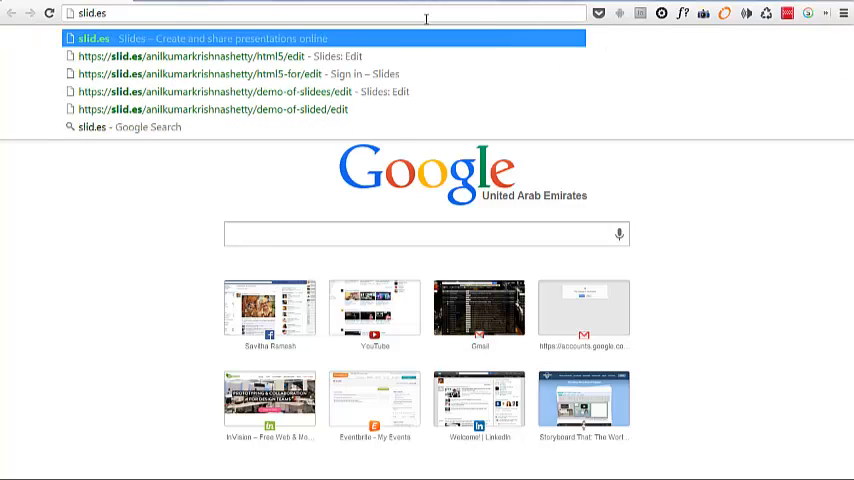
key(Return)
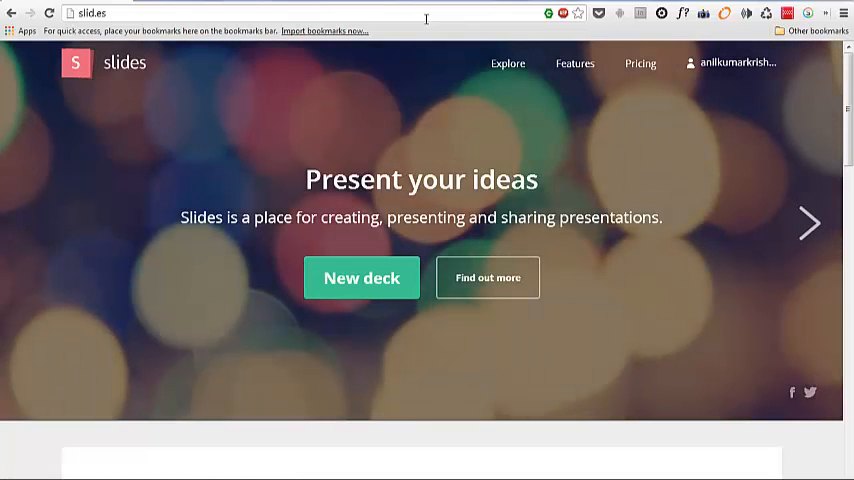
mouse_move(664, 54)
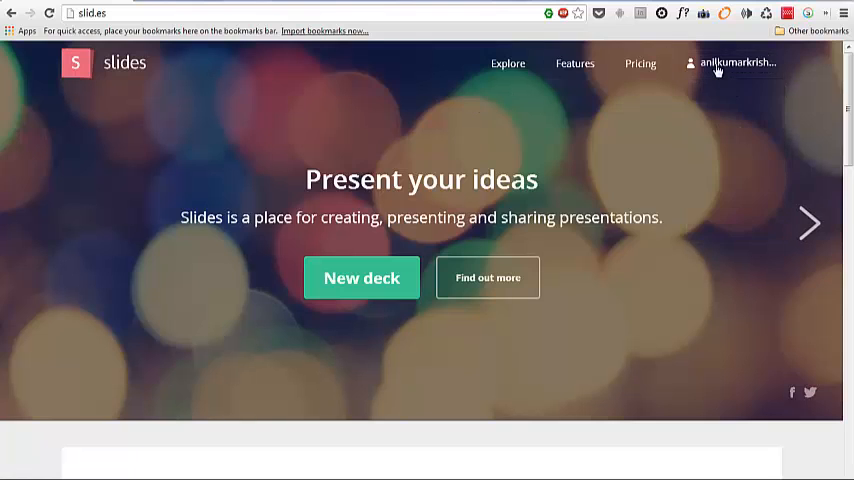
mouse_move(288, 242)
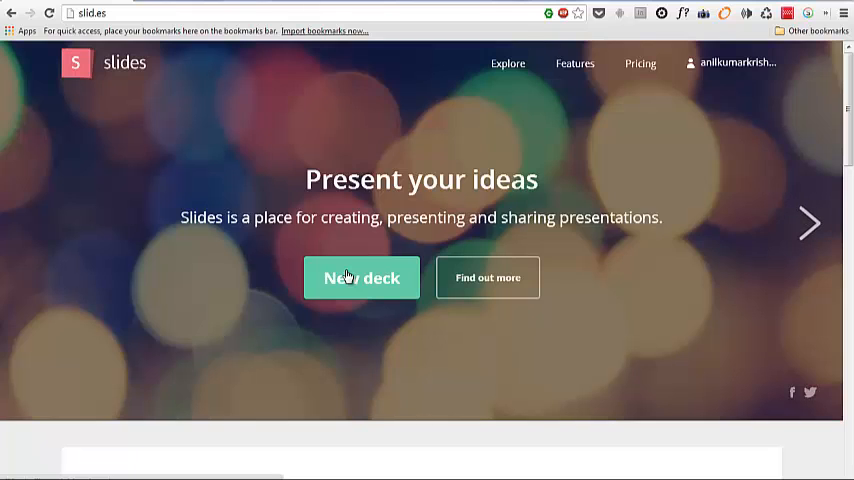
- Start a new deck with the UNTITLED placeholder first slide
click(362, 276)
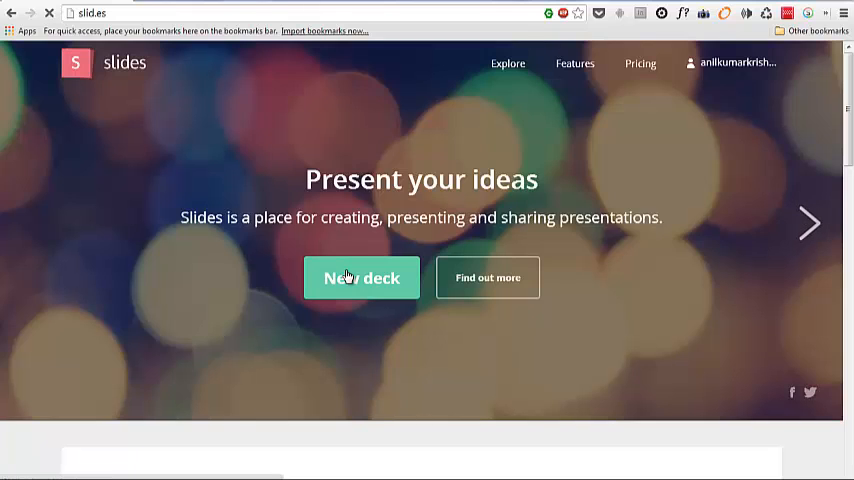
click(360, 278)
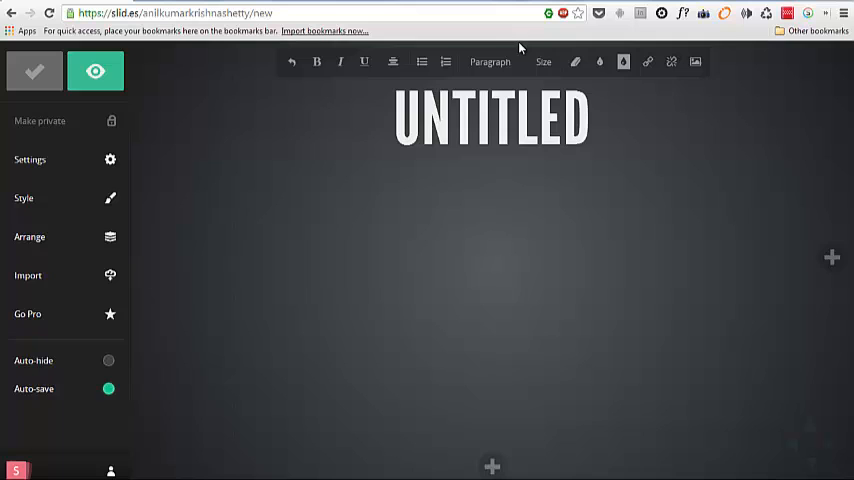
mouse_move(338, 76)
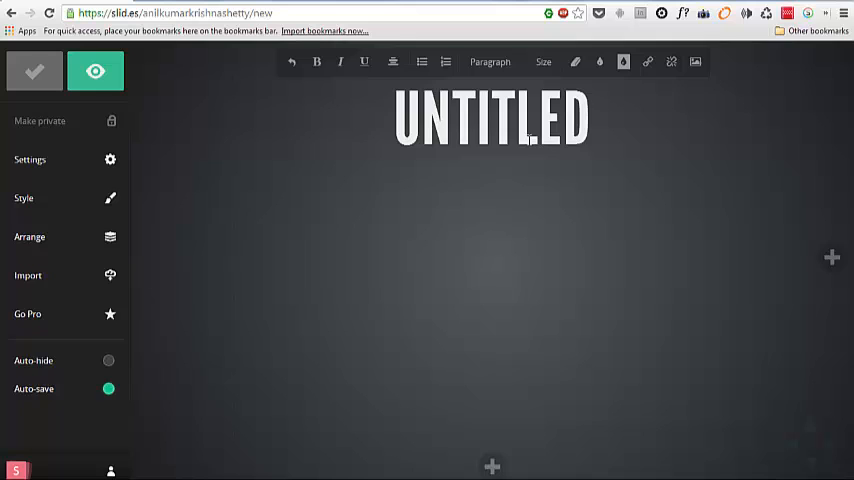
mouse_move(610, 178)
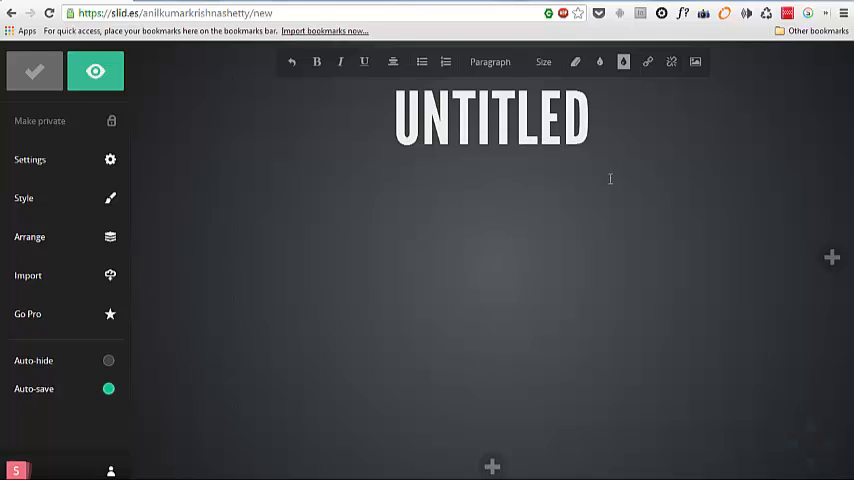
- Replace the UNTITLED title with DEMO OF SLIDES and save the deck
click(490, 120)
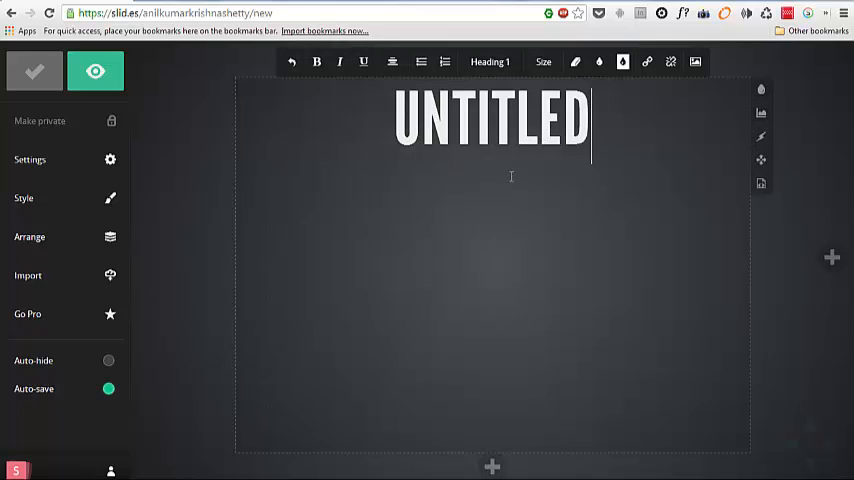
mouse_move(600, 212)
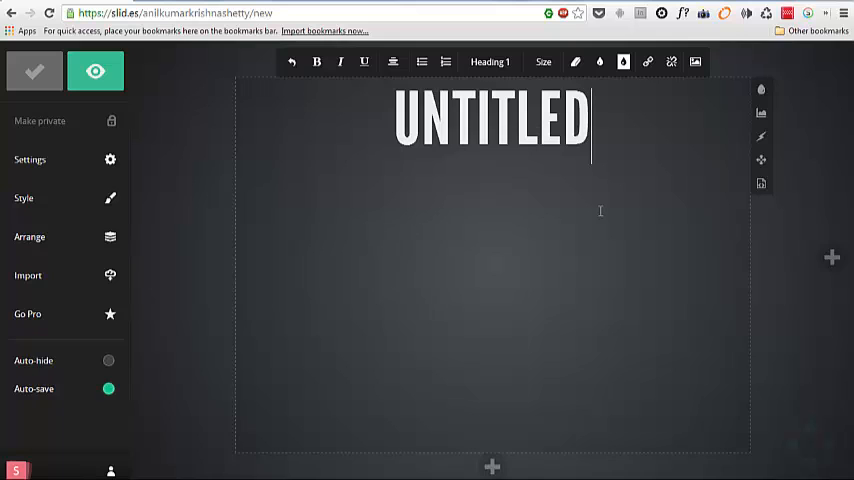
click(624, 62)
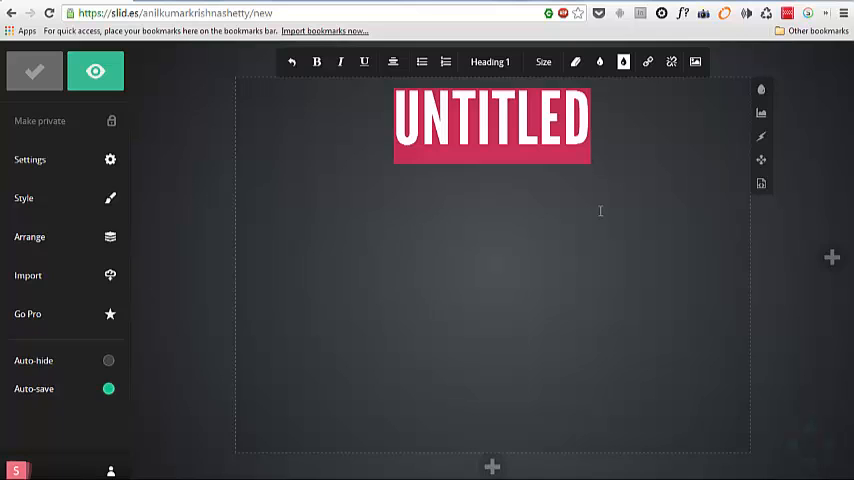
text(DE)
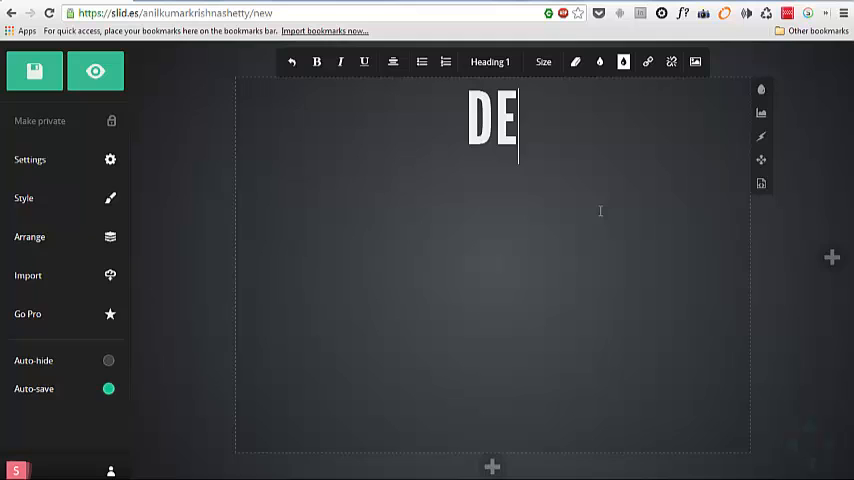
text(MO OF SL)
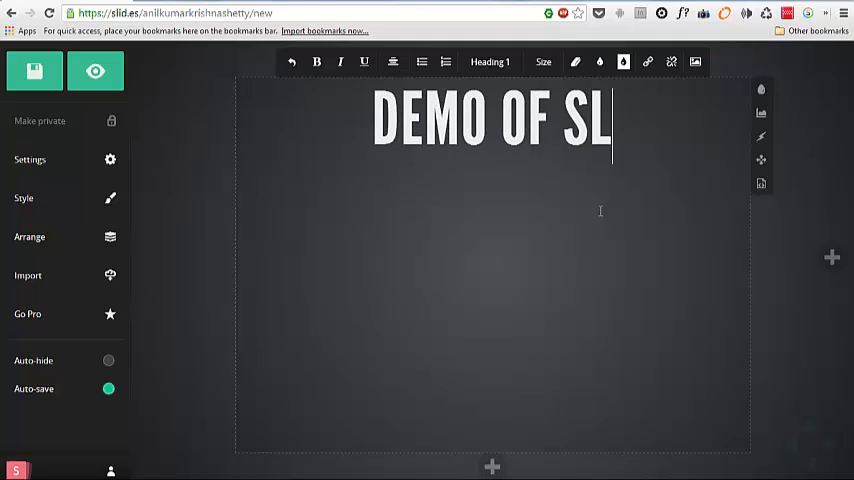
text(IDES)
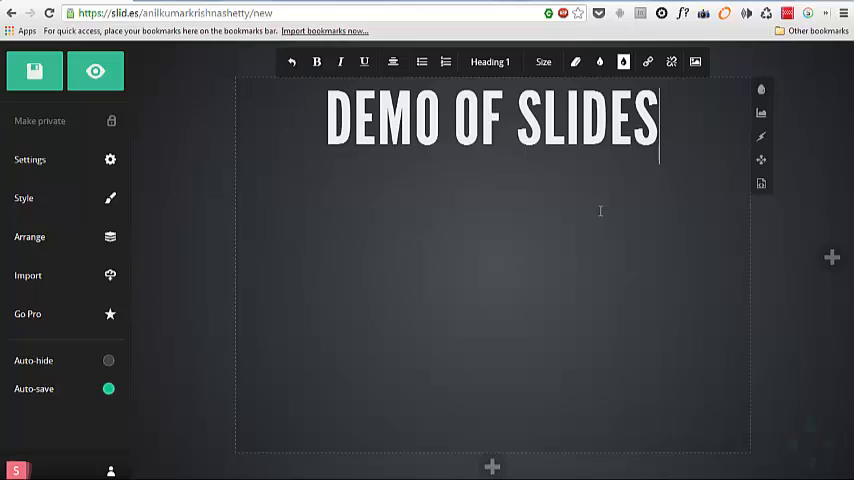
click(34, 70)
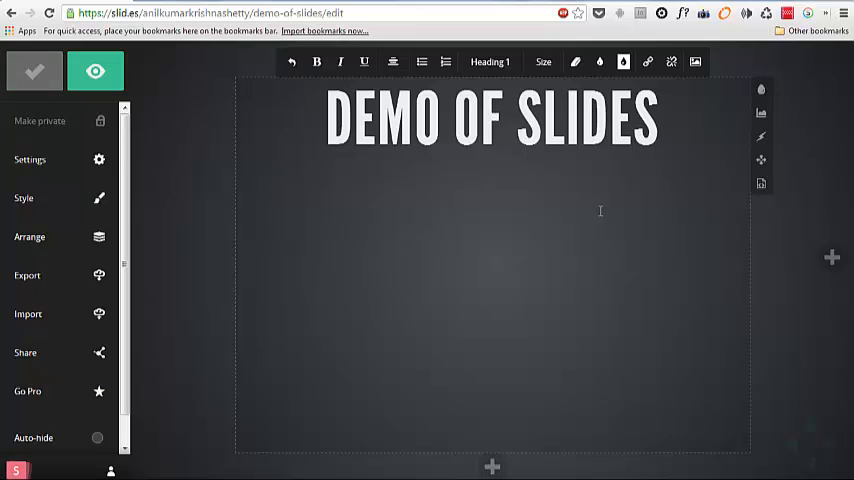
- Give the DEMO OF SLIDES title a black colour band from the text colour picker
click(624, 60)
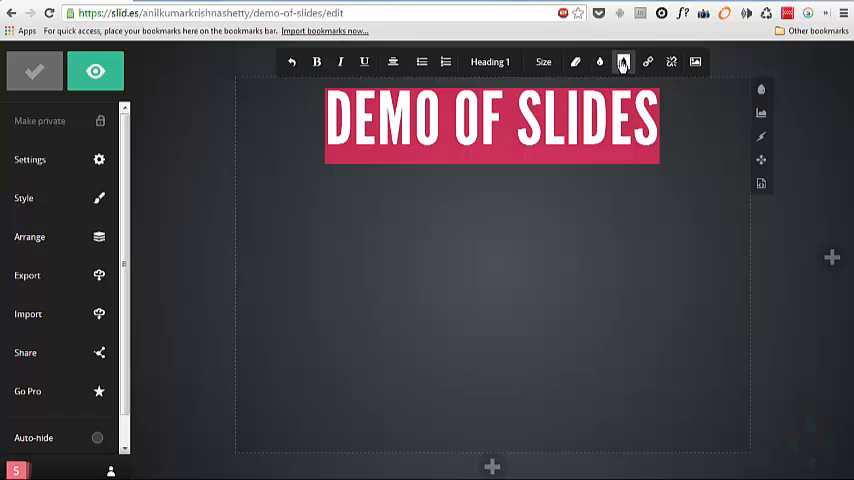
click(624, 62)
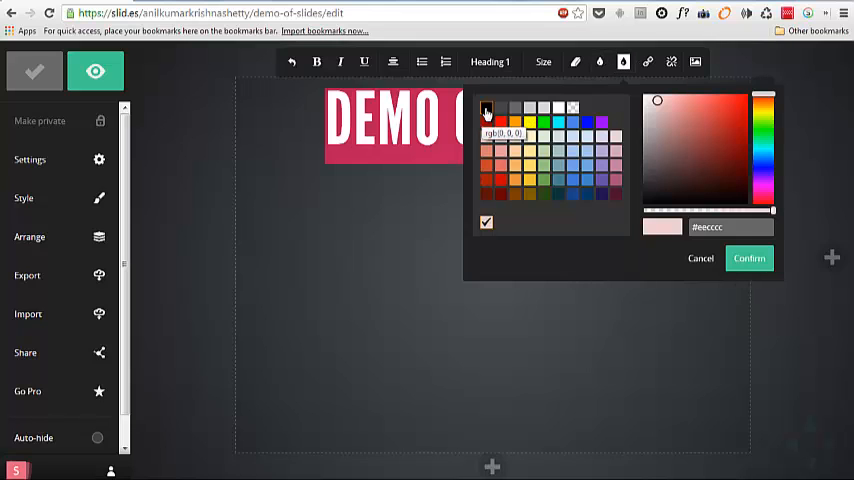
click(748, 258)
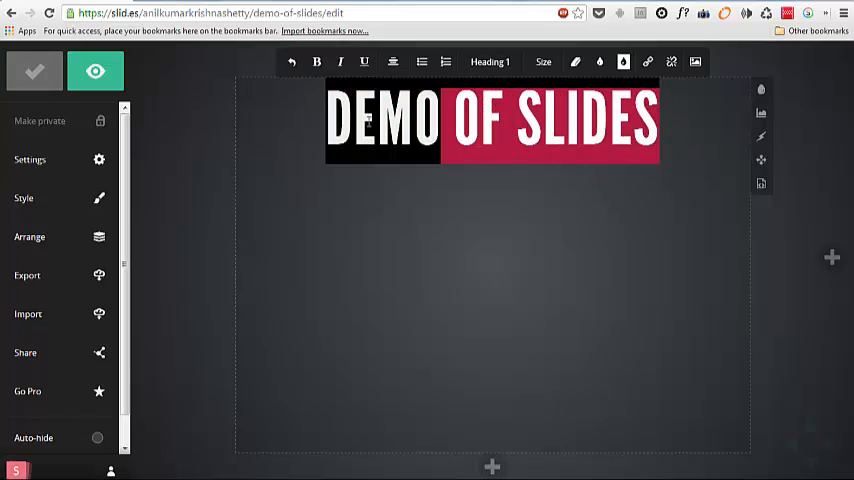
click(600, 62)
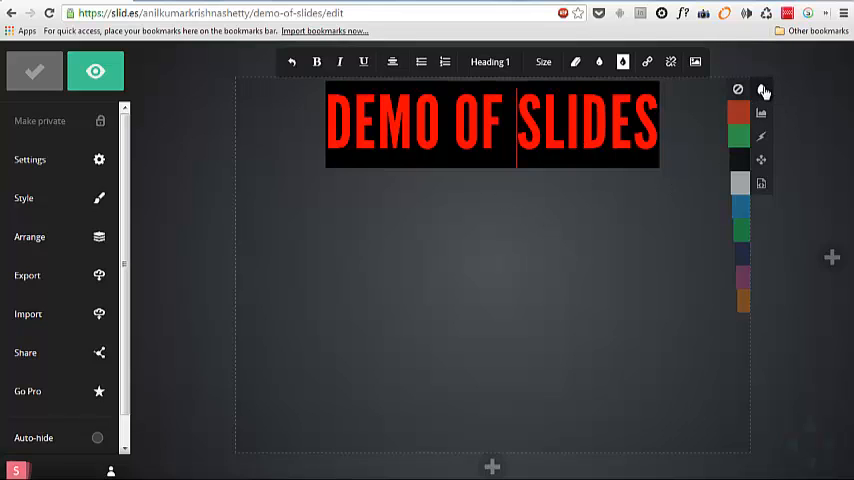
- Set Penguins.jpg as the title slide's background image after trying green and dark
click(738, 136)
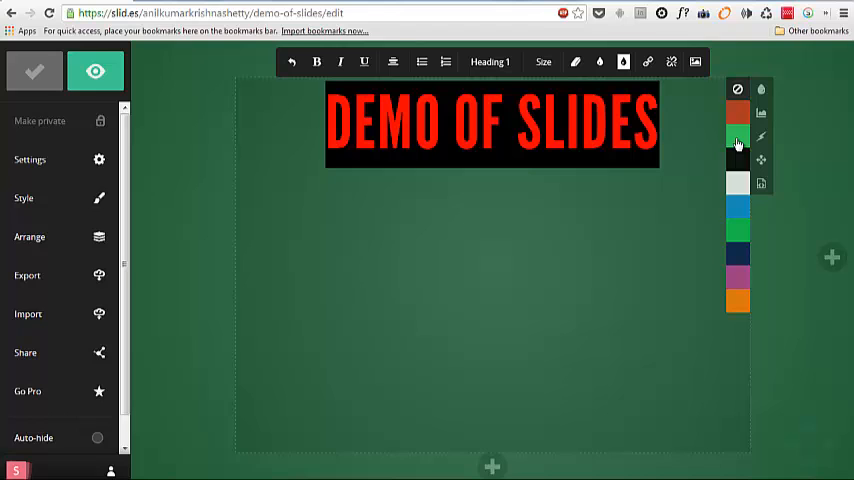
click(736, 160)
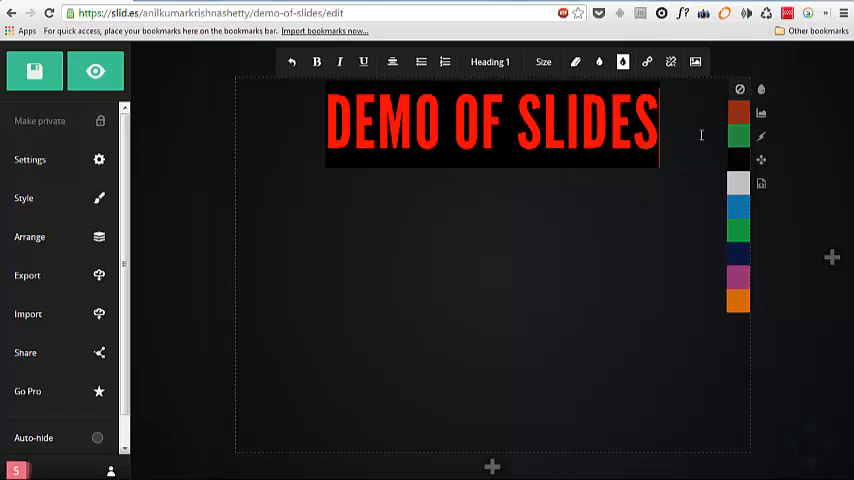
click(760, 184)
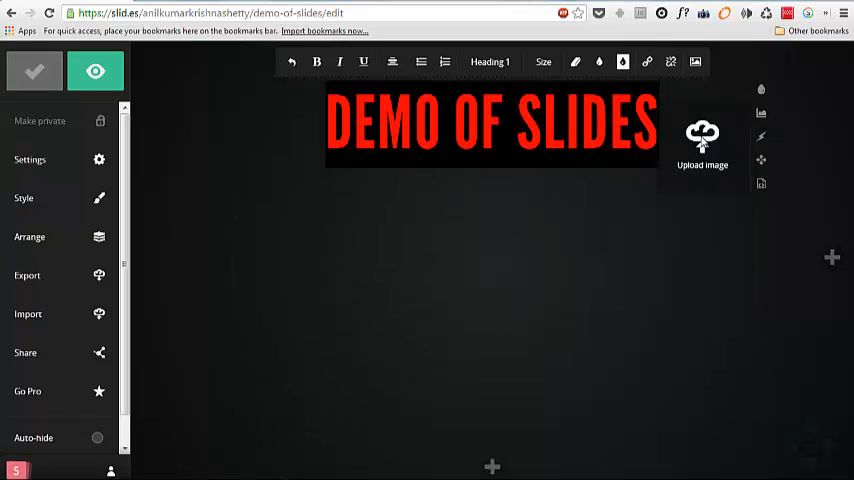
click(702, 140)
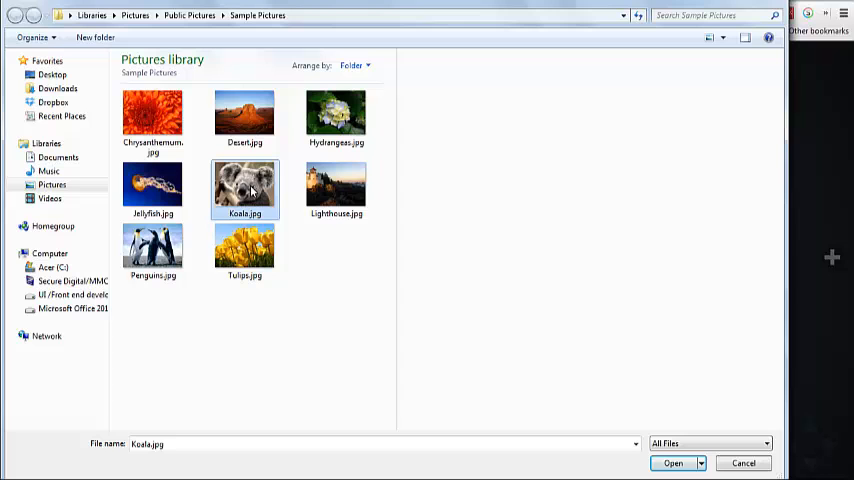
click(152, 248)
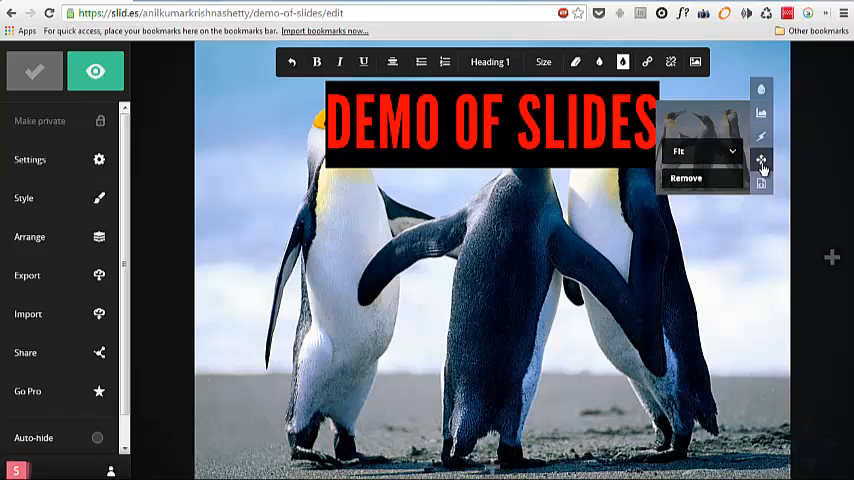
- In Arrange mode, drag the title to a new spot over the penguins and confirm with Done
click(762, 160)
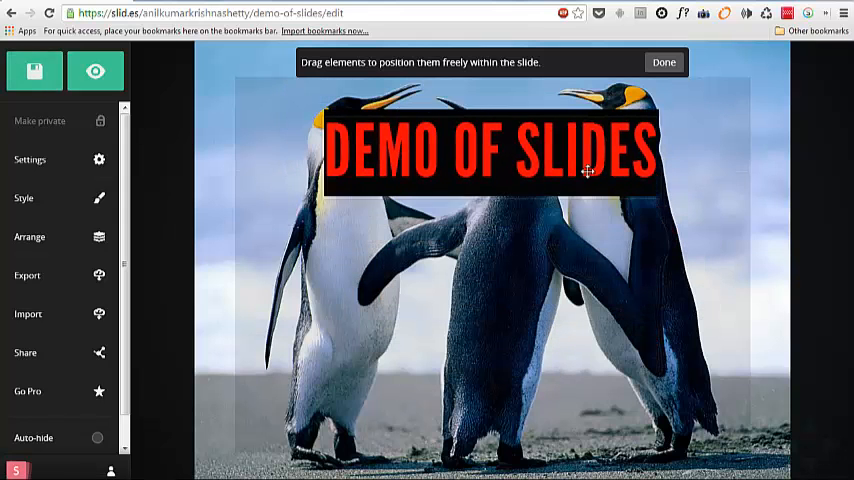
drag(588, 170, 596, 156)
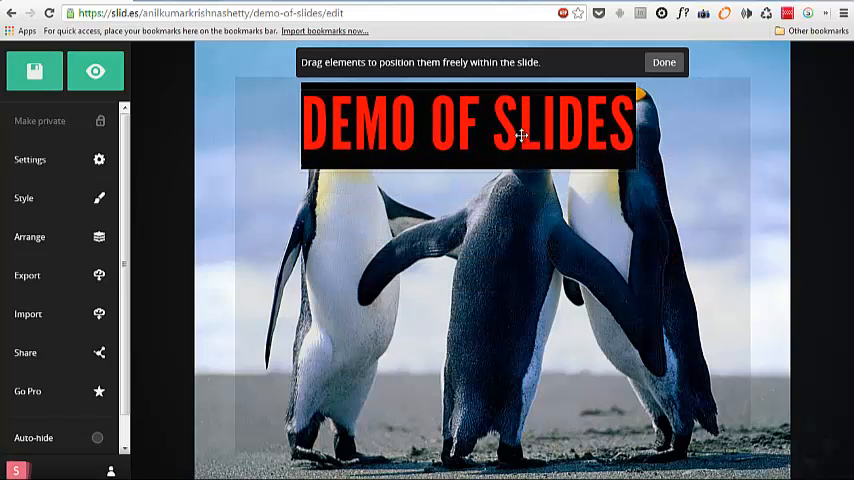
drag(520, 136, 500, 126)
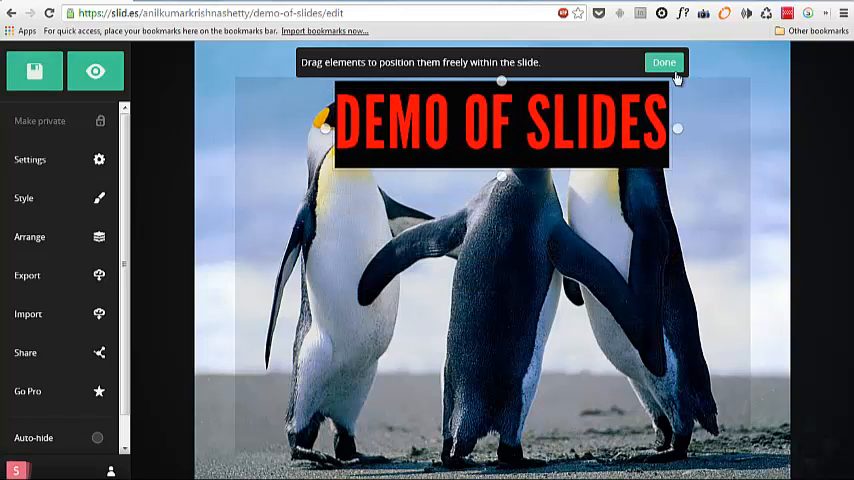
click(664, 62)
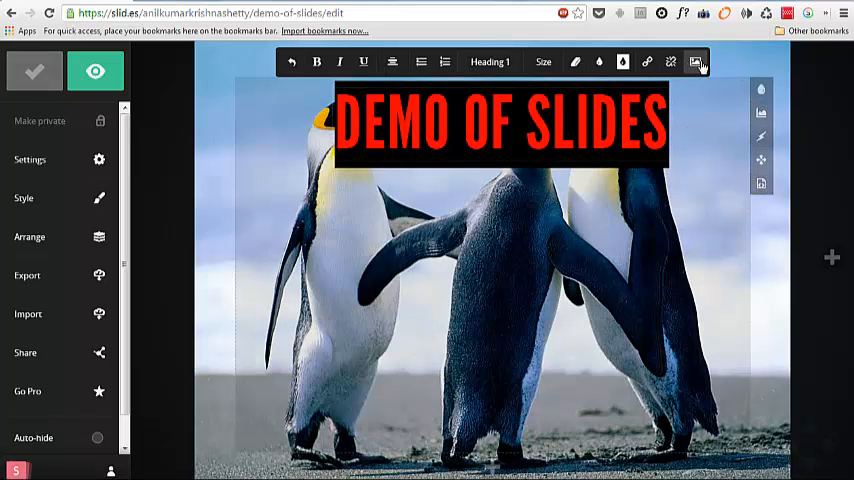
- Insert the eLearning Industry logo from its copied web address onto the title slide
click(696, 60)
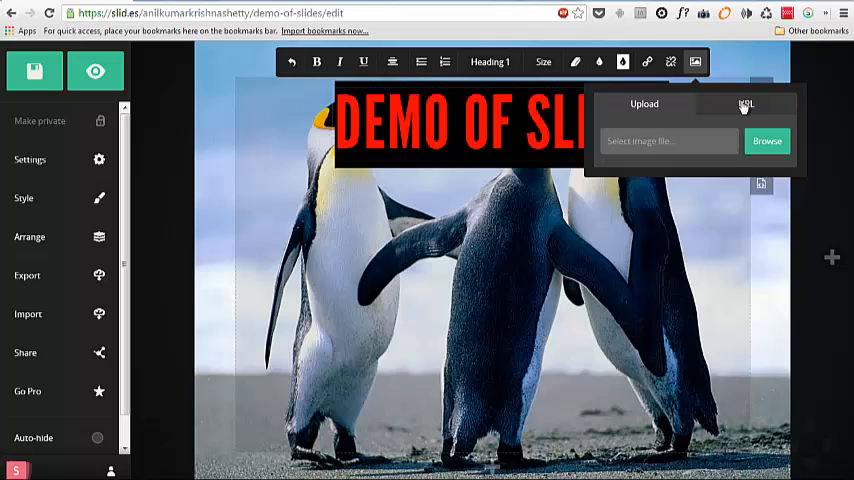
click(746, 104)
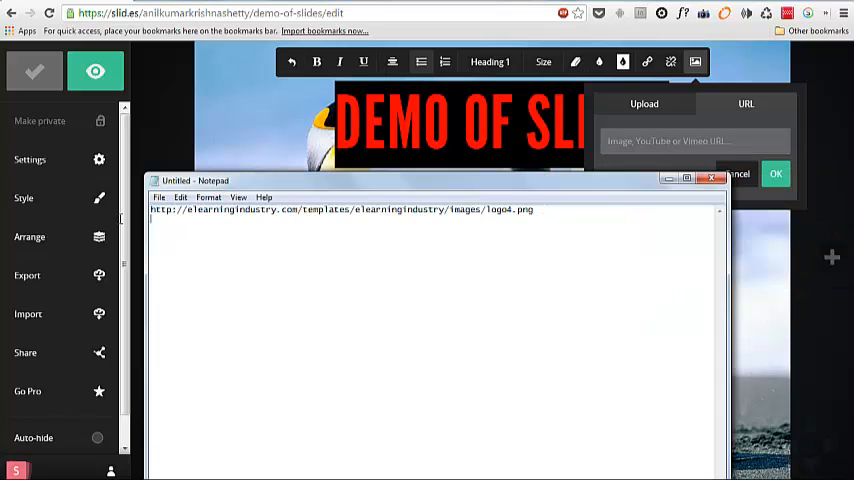
triple_click(340, 210)
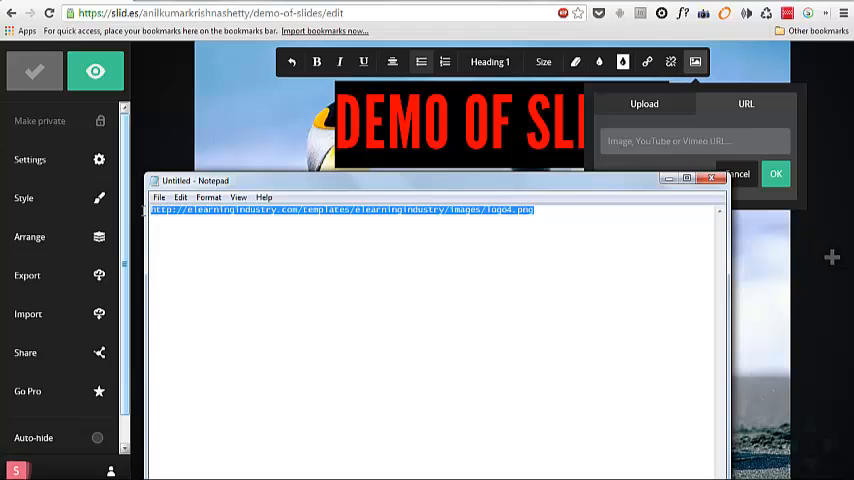
click(712, 178)
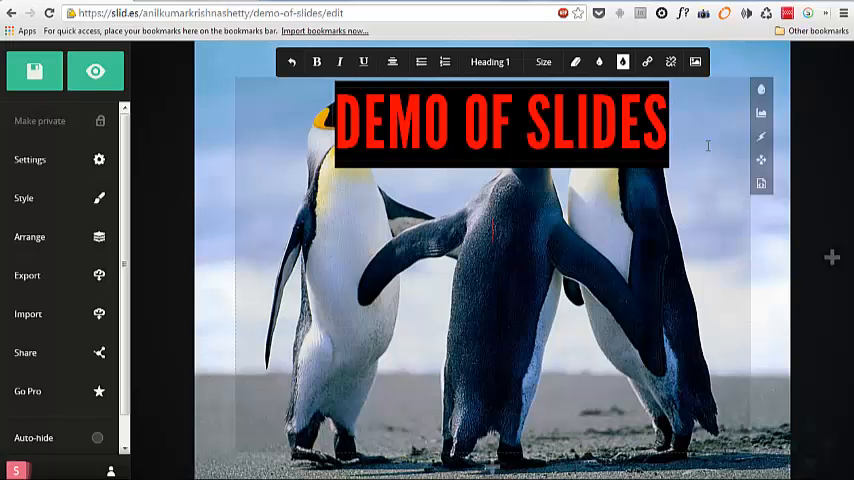
click(696, 62)
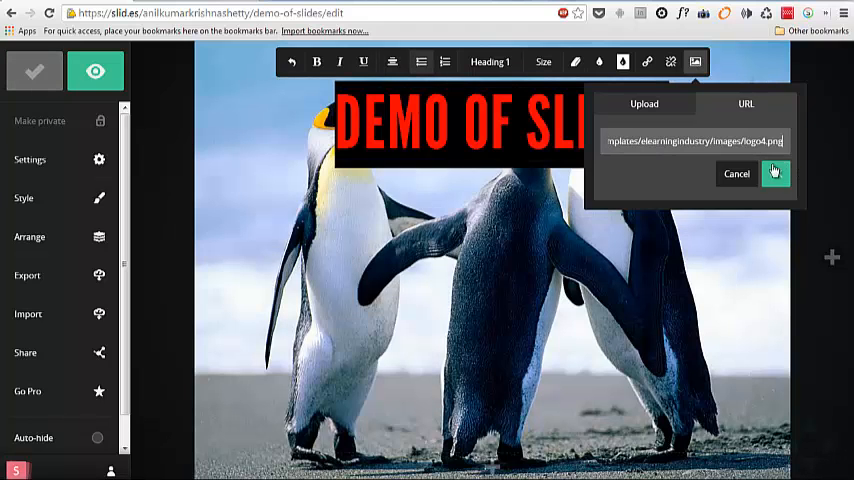
click(776, 172)
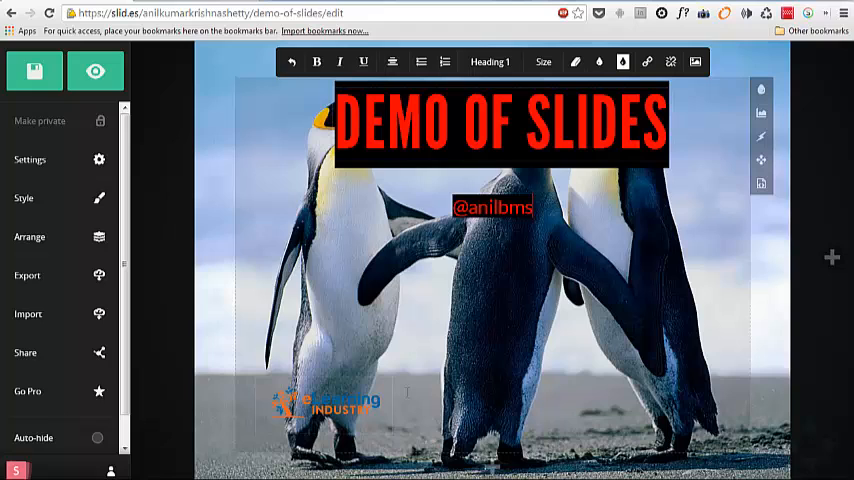
text(75)
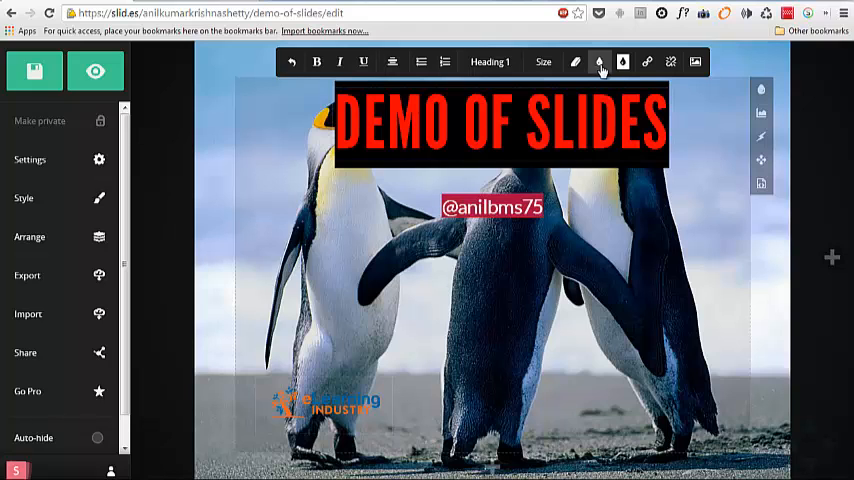
click(622, 62)
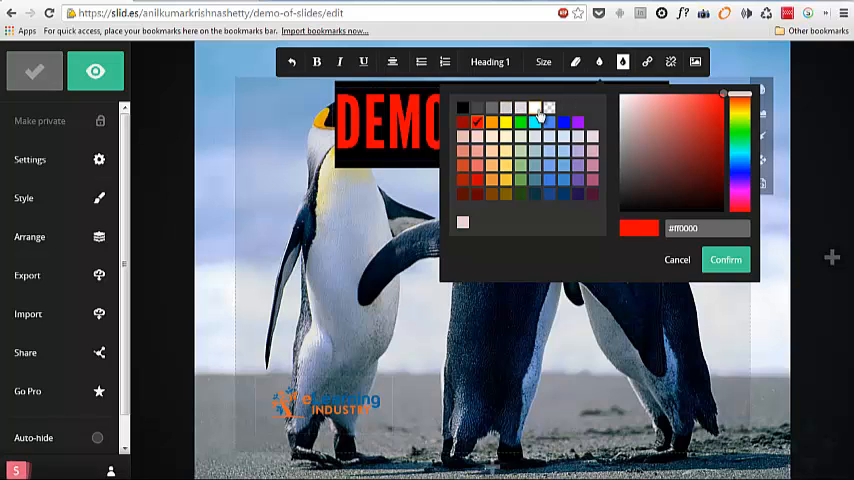
click(724, 260)
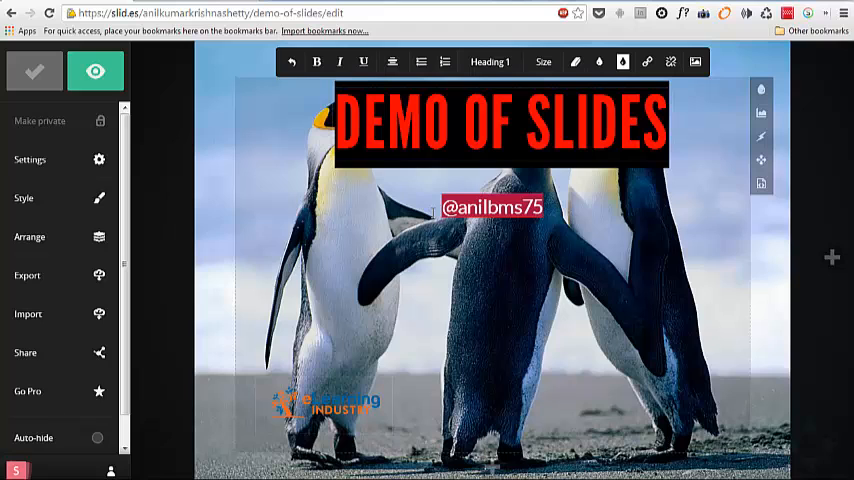
click(622, 62)
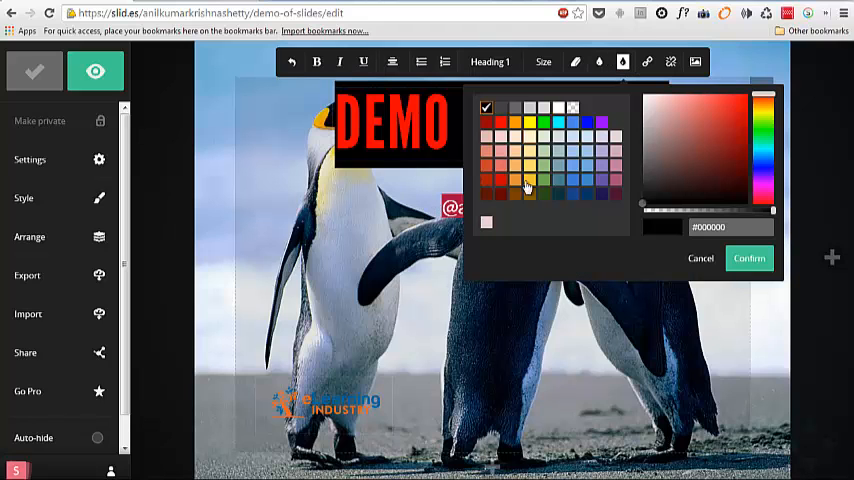
click(748, 258)
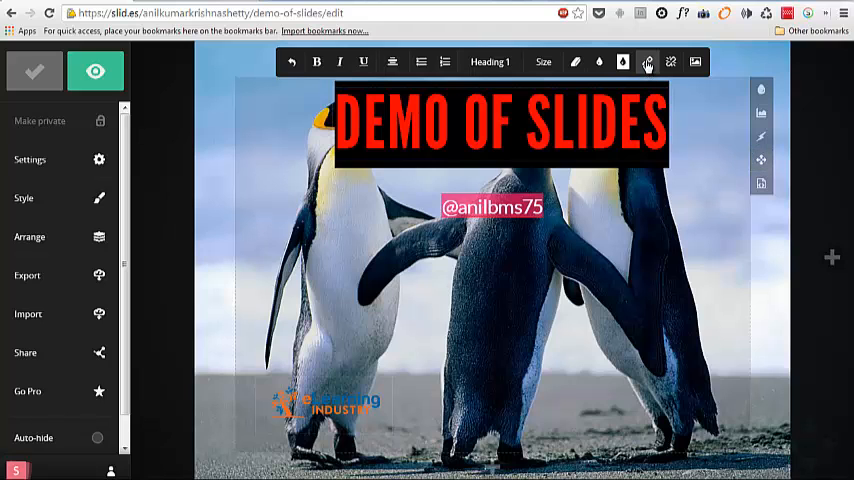
click(648, 62)
text(https://t)
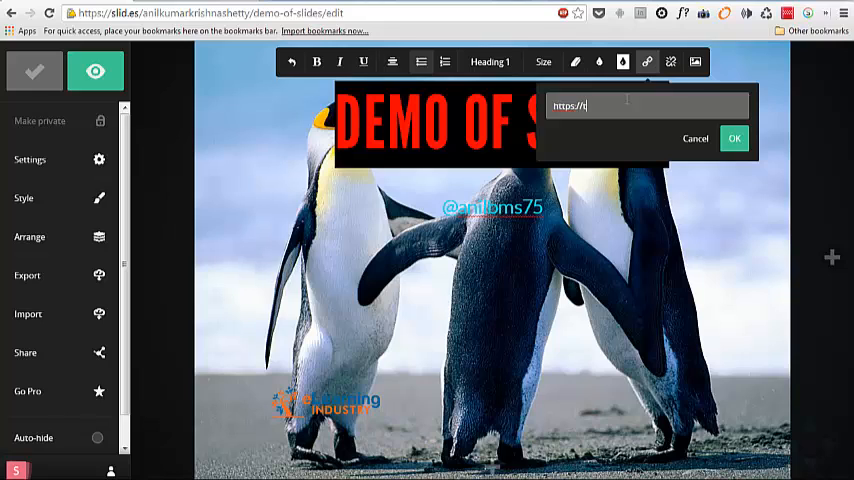
text(witter)
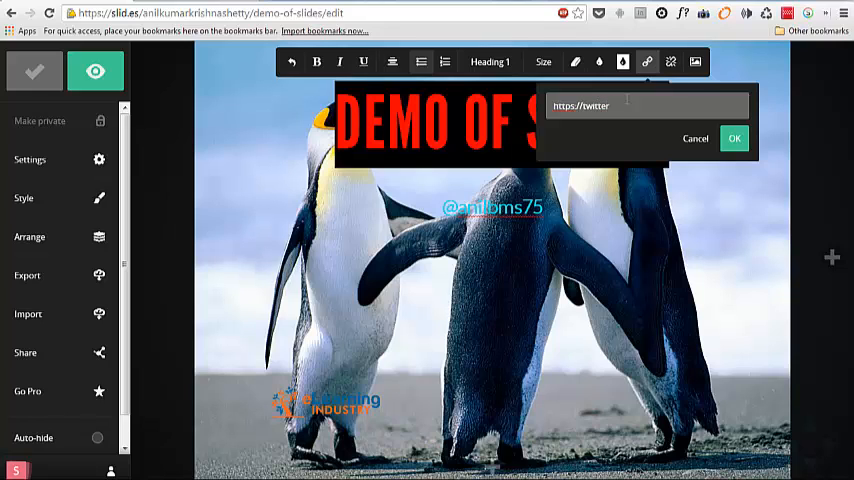
text(.com/anilbms75)
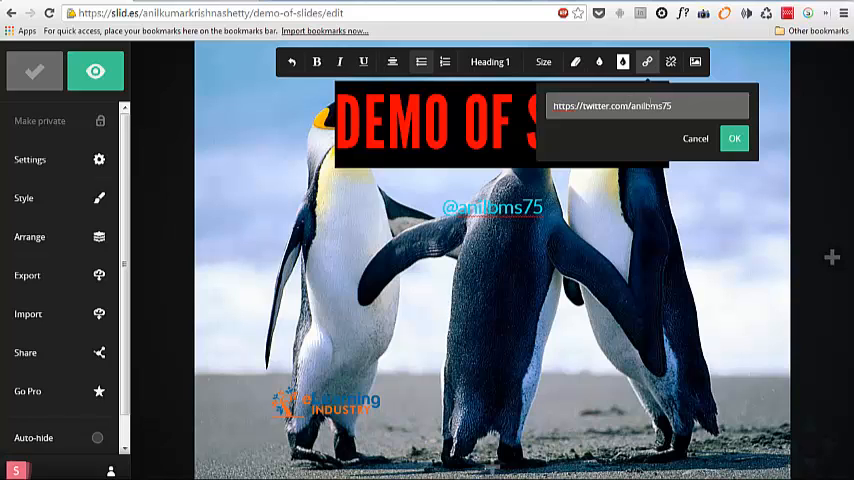
click(734, 138)
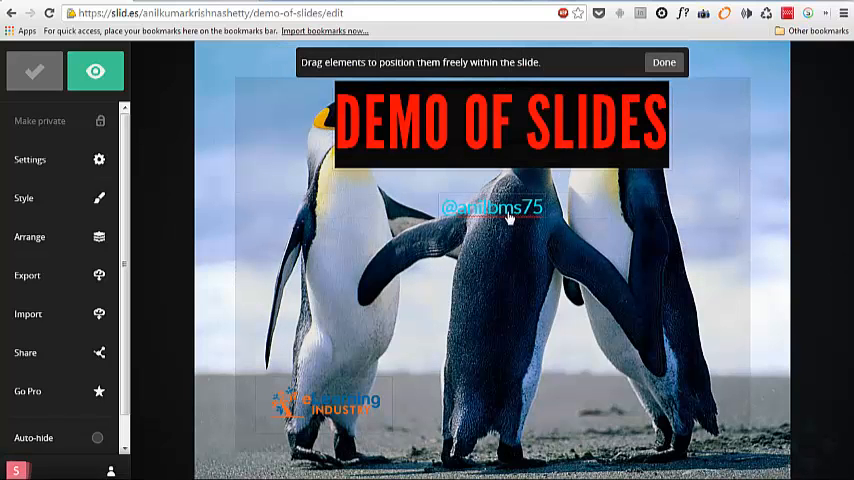
- Drag the handle caption down beside the logo, save the deck and finish arranging
drag(496, 208, 458, 420)
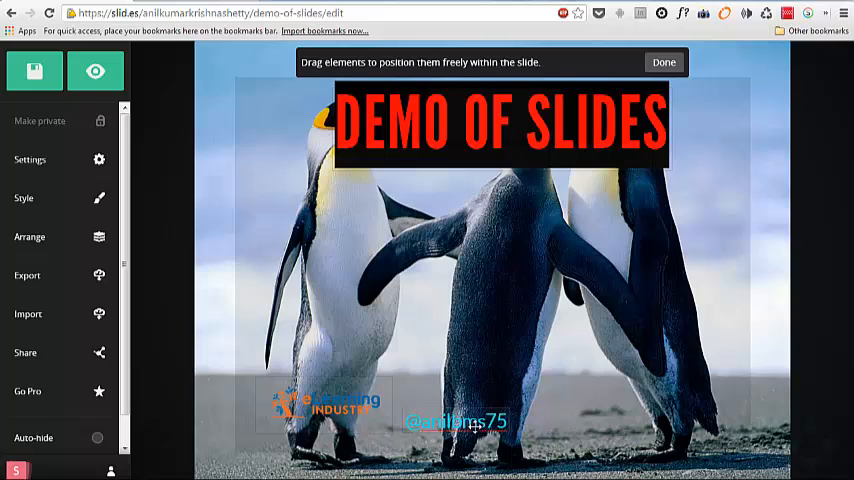
click(34, 70)
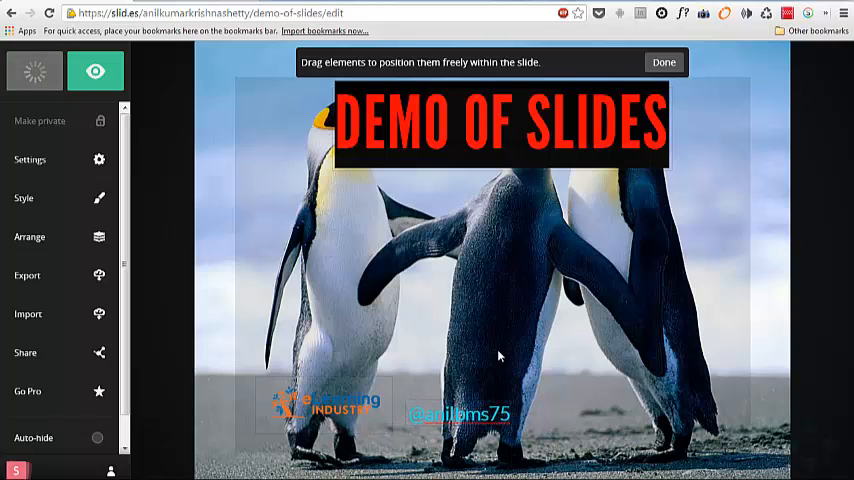
mouse_move(570, 44)
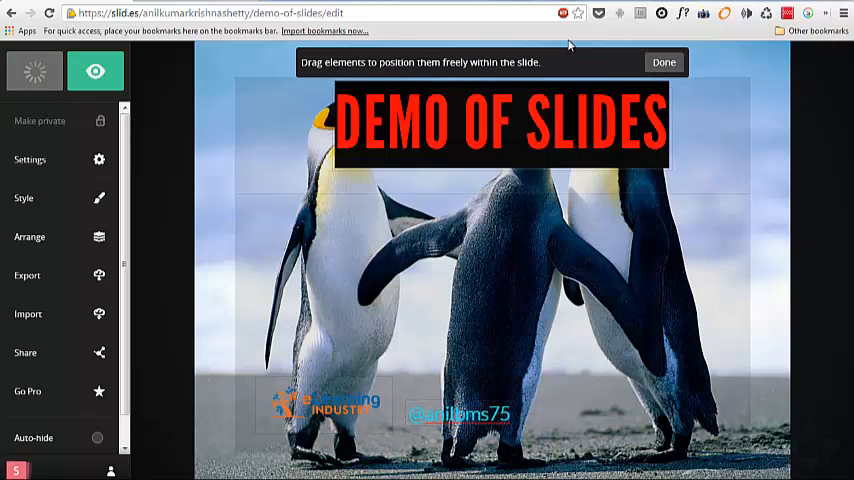
click(664, 62)
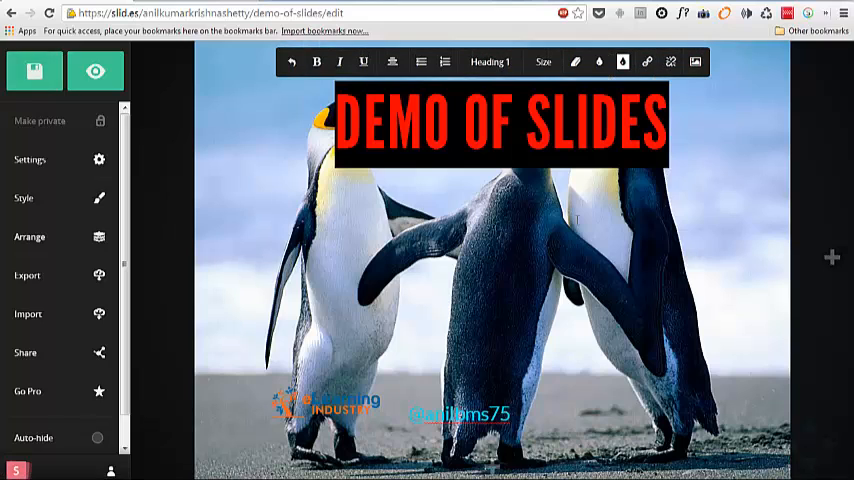
click(34, 72)
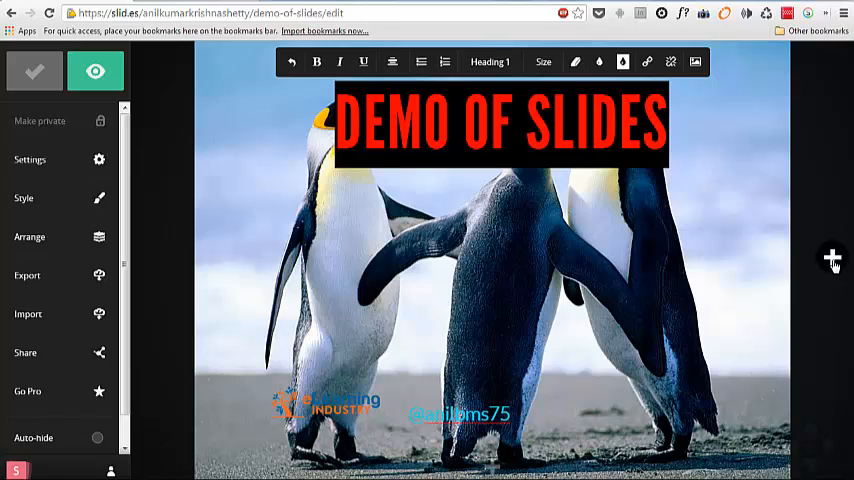
mouse_move(832, 258)
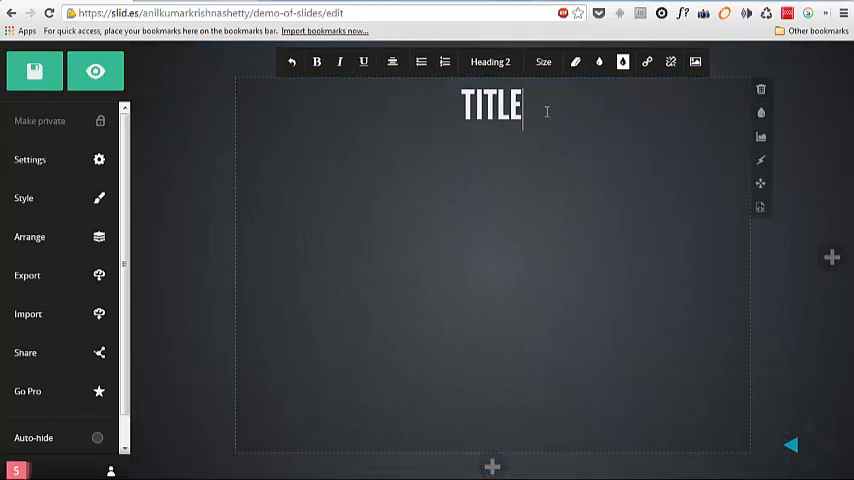
- Replace the placeholder heading with TOPIC 1
key(Backspace)
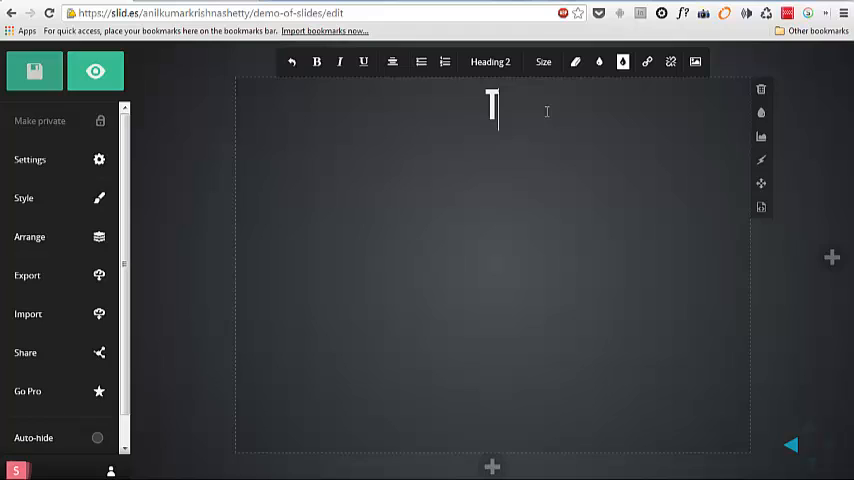
text(TIP)
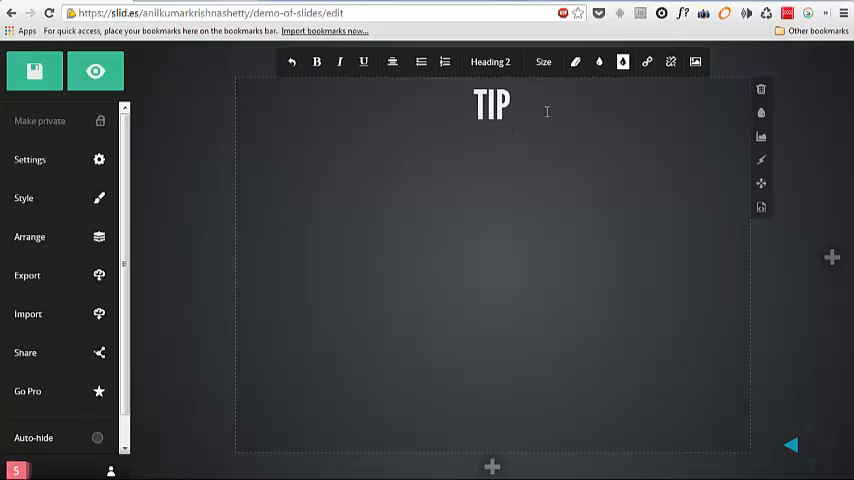
text(TOPIC)
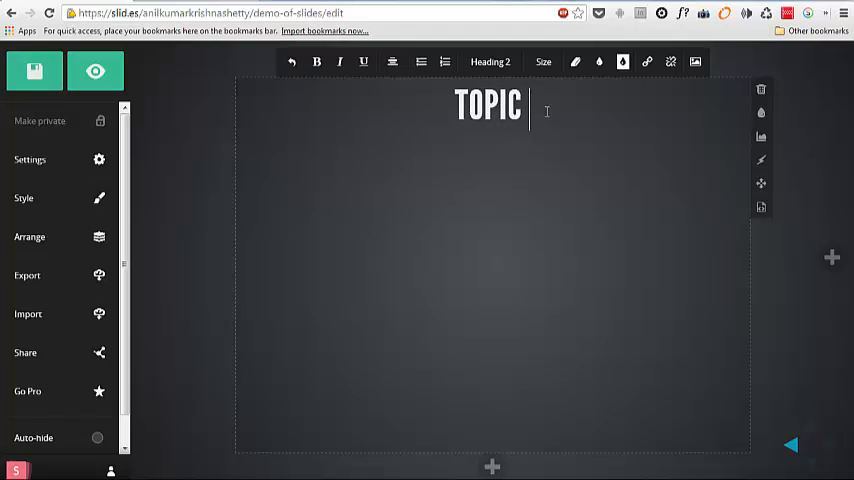
text(1)
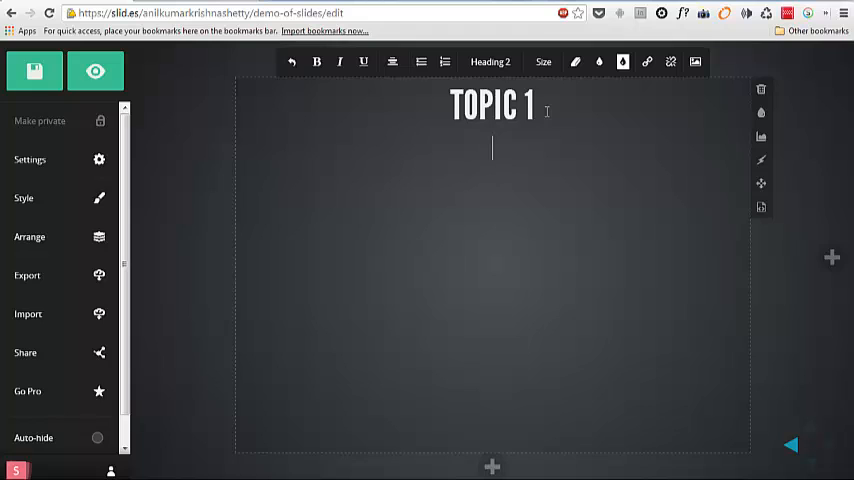
- Add items 1–3 and turn them into a numbered list, removing the empty fourth entry
text(item 2)
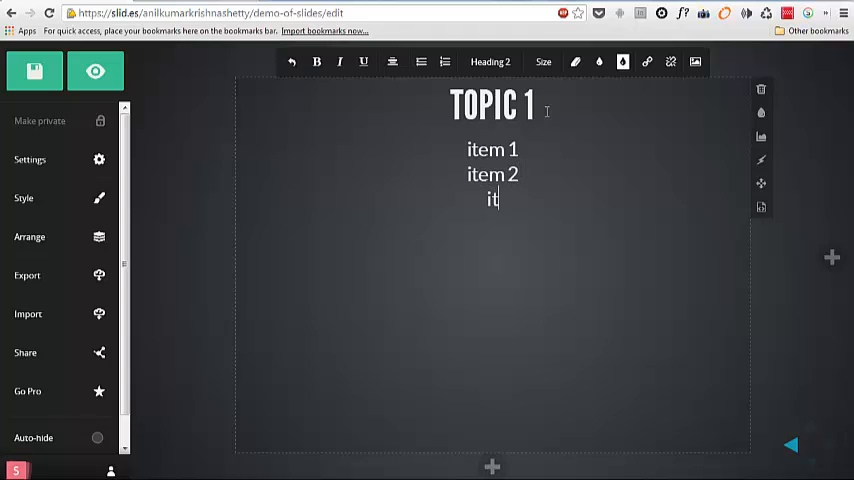
text(em 3)
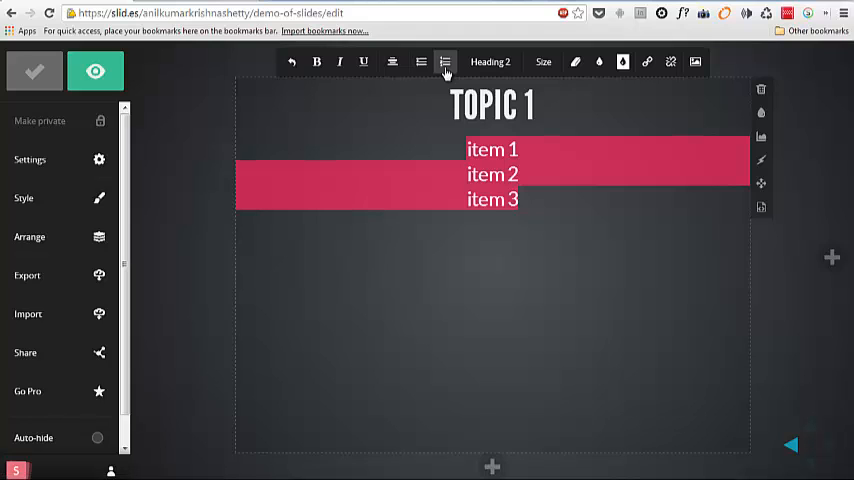
click(444, 62)
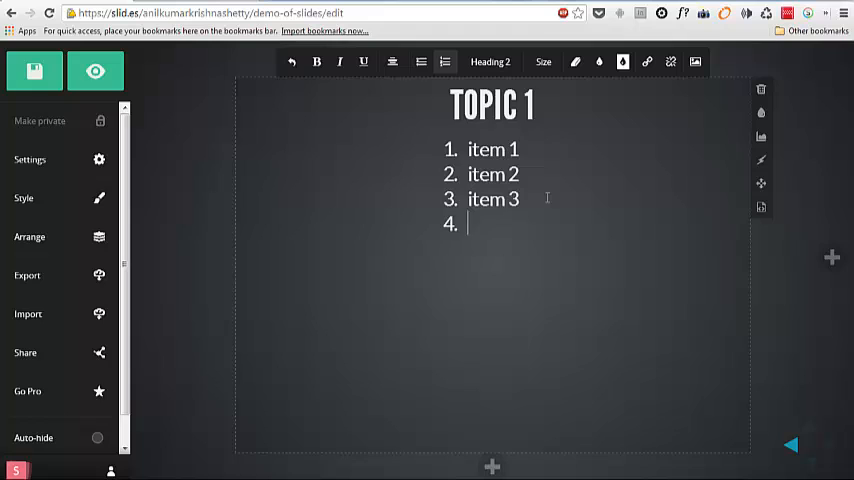
key(Backspace)
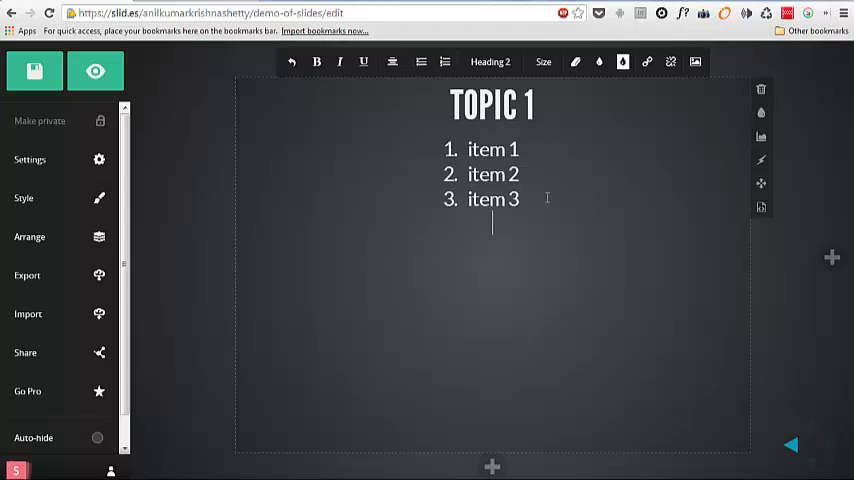
- Write the line 'description about the topic' beneath the list
text(descr)
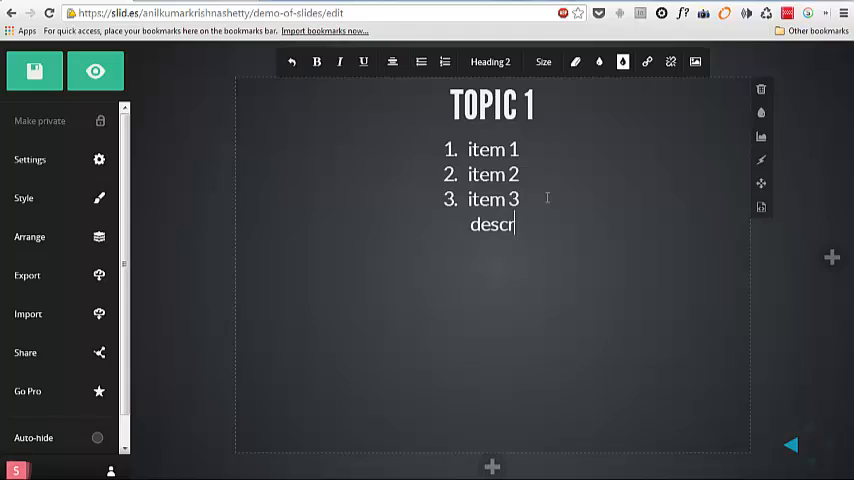
text(iption)
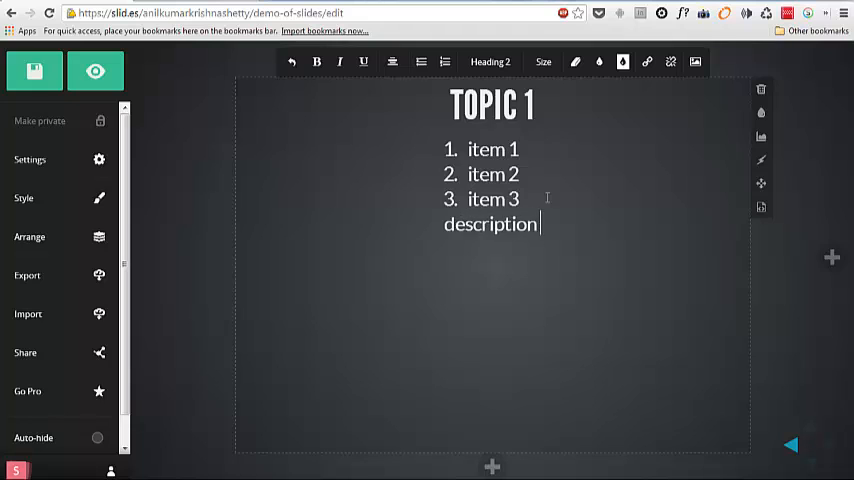
text(about the)
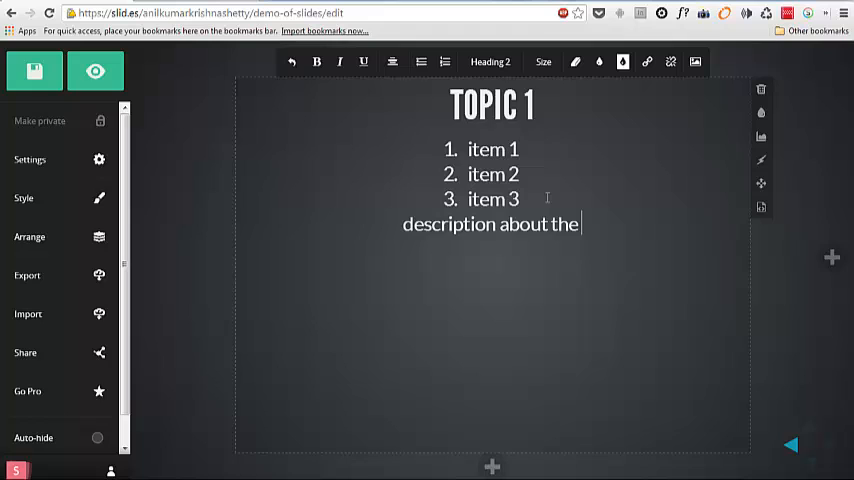
text(topic)
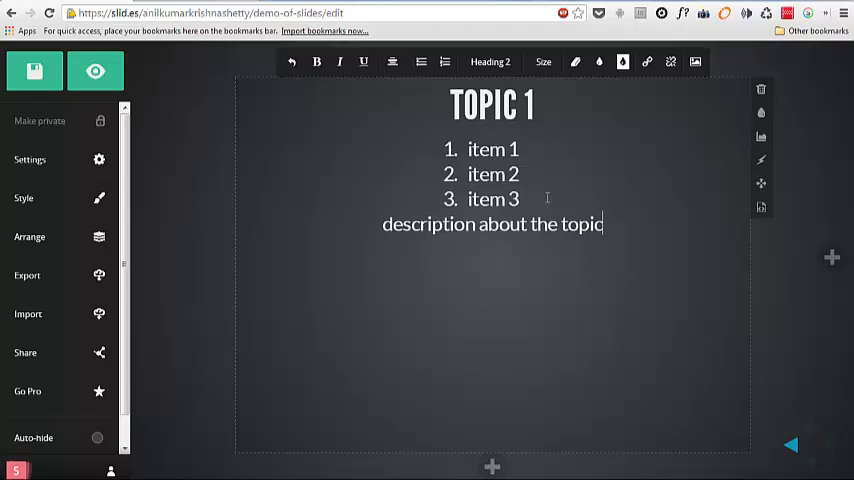
mouse_move(662, 180)
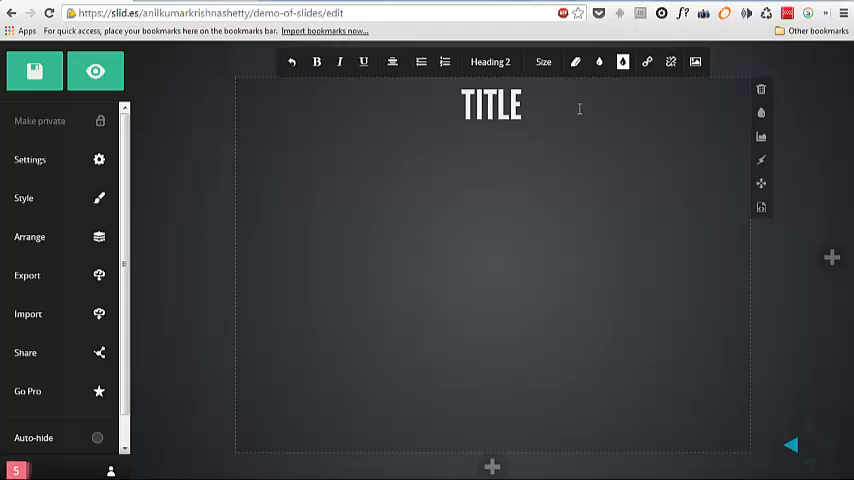
- Replace the TITLE placeholder with TOPIC 2, correcting the TIPIC typo
text(TIPIC)
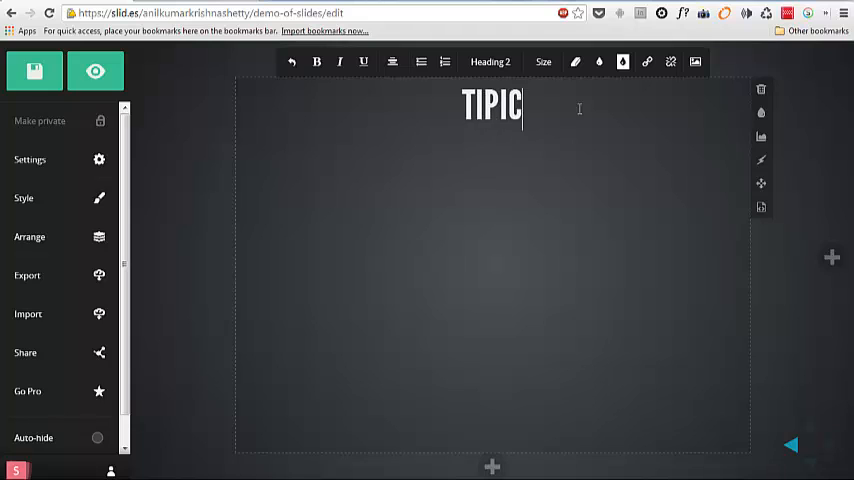
text(2)
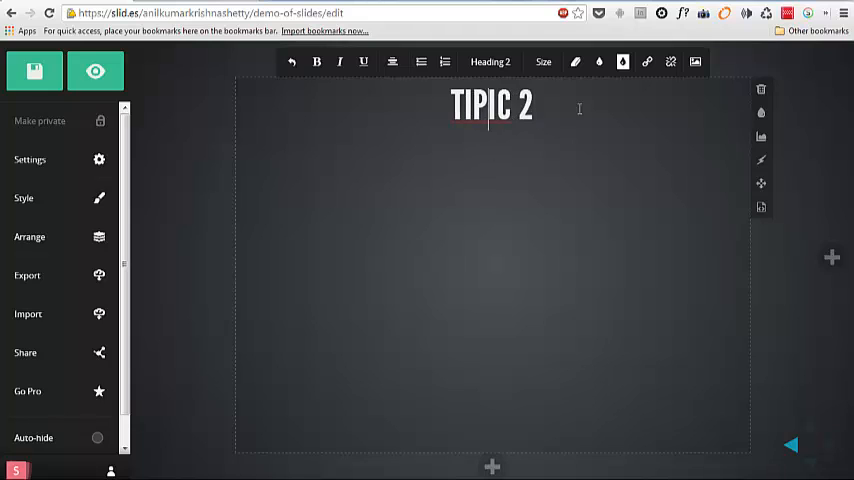
key(Backspace)
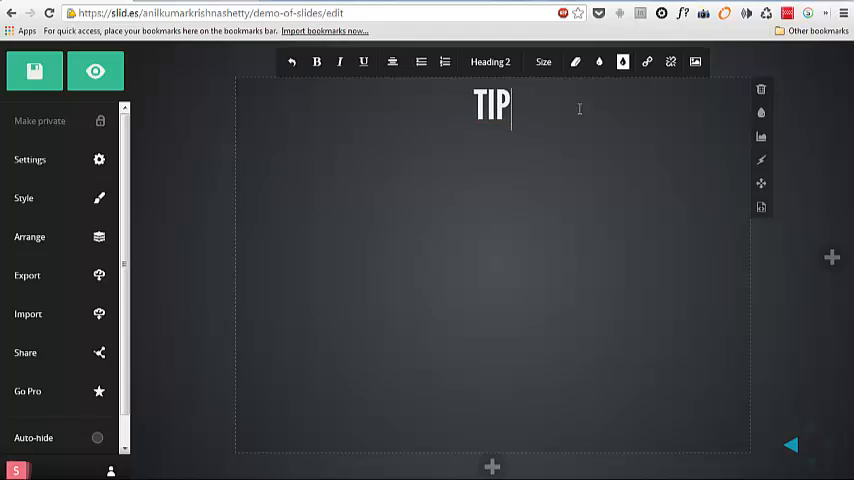
text(TOP)
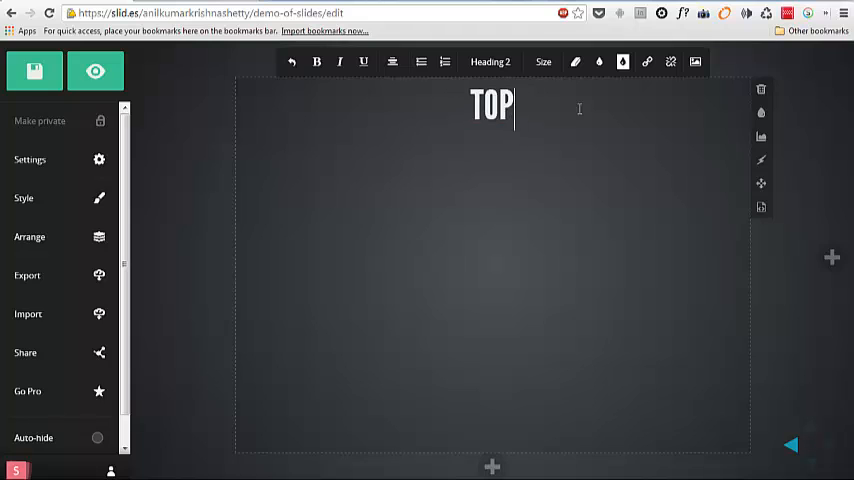
text(IC)
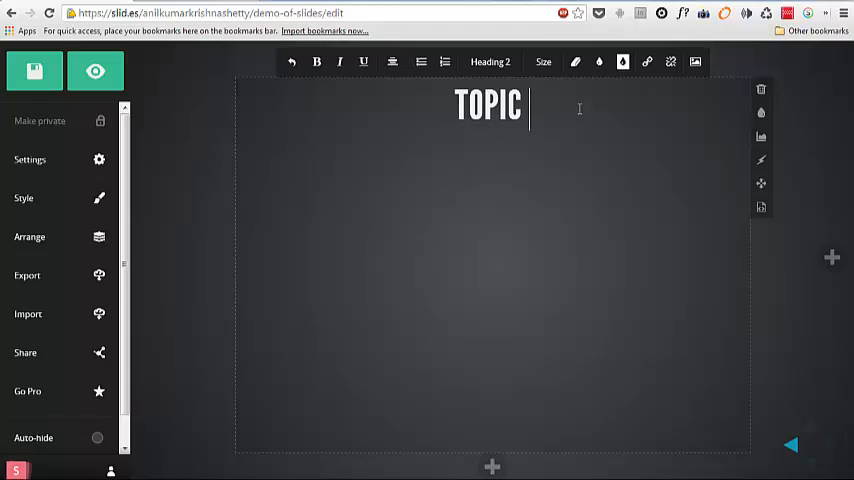
text(2)
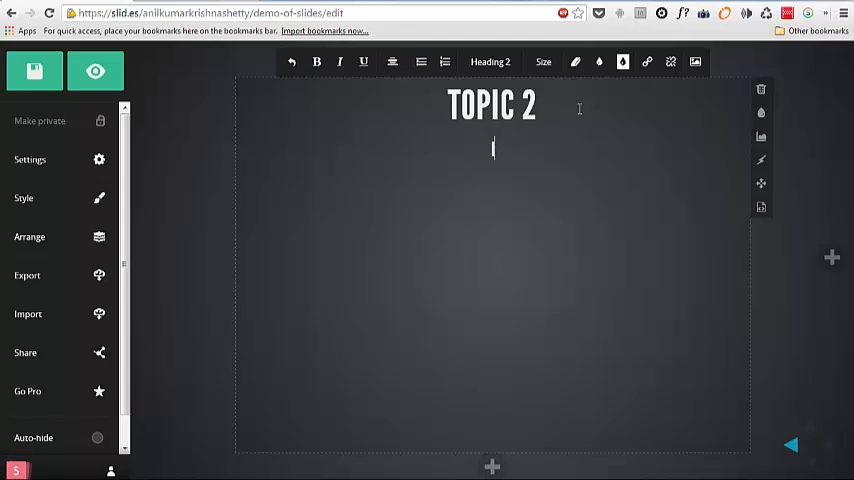
- List Item a, Item b and item c, redoing the mistyped first line
text(lite)
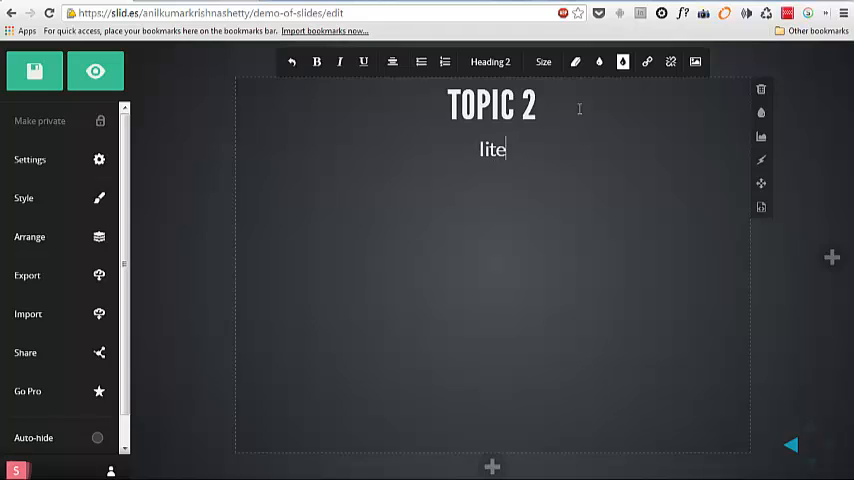
text(Item)
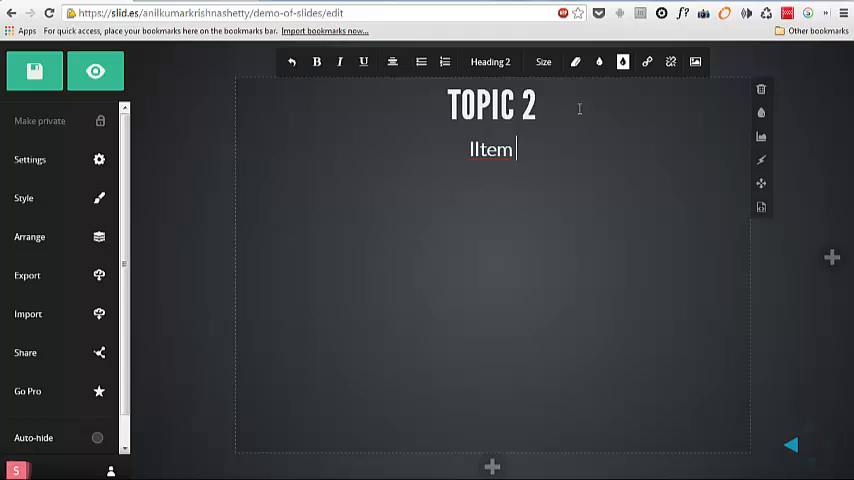
key(ctrl+a)
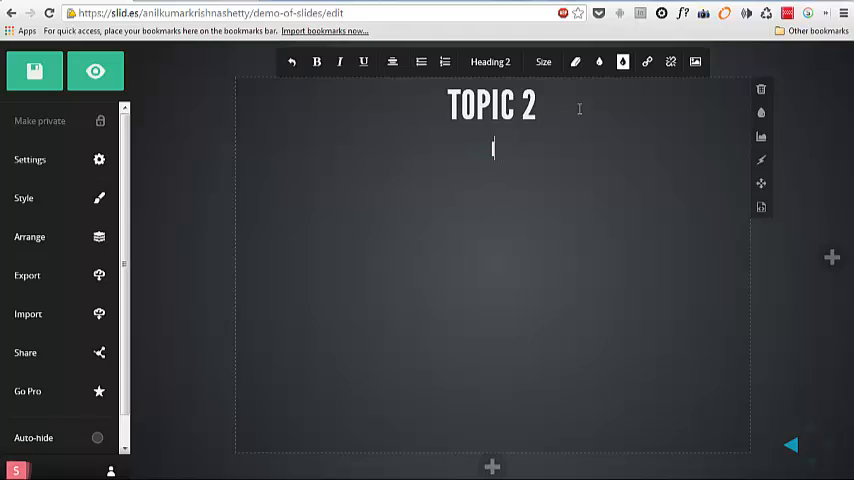
text(Item)
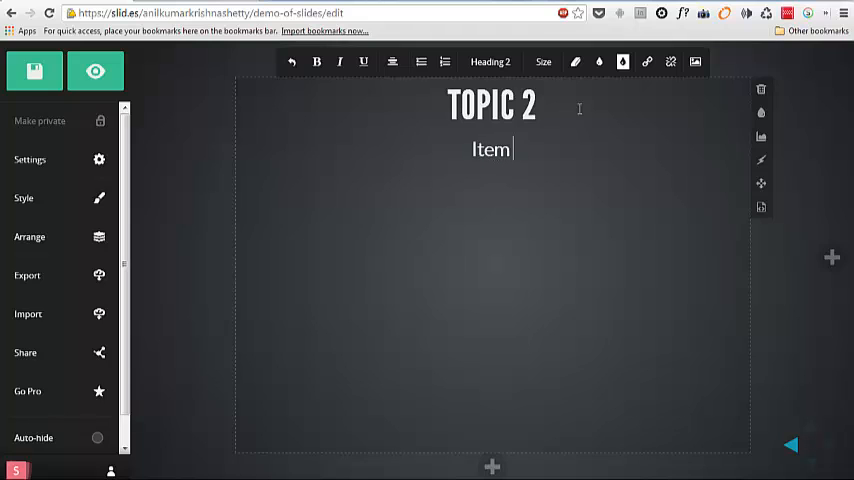
text(a)
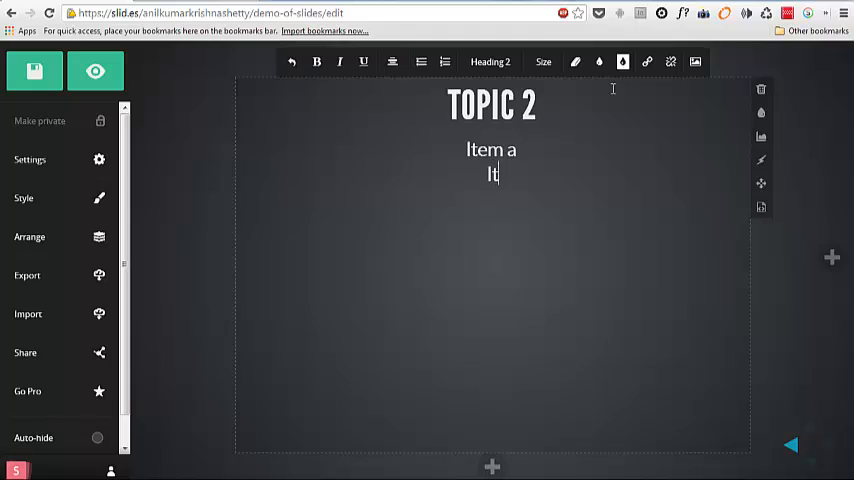
text(em b)
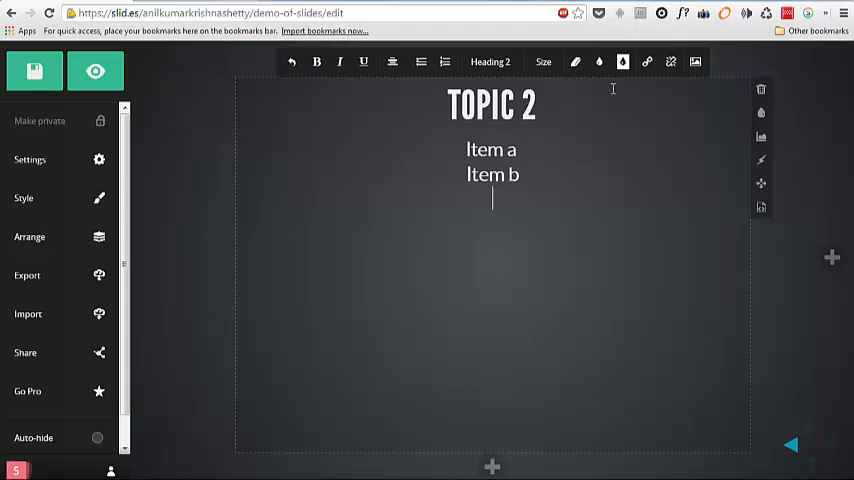
text(item)
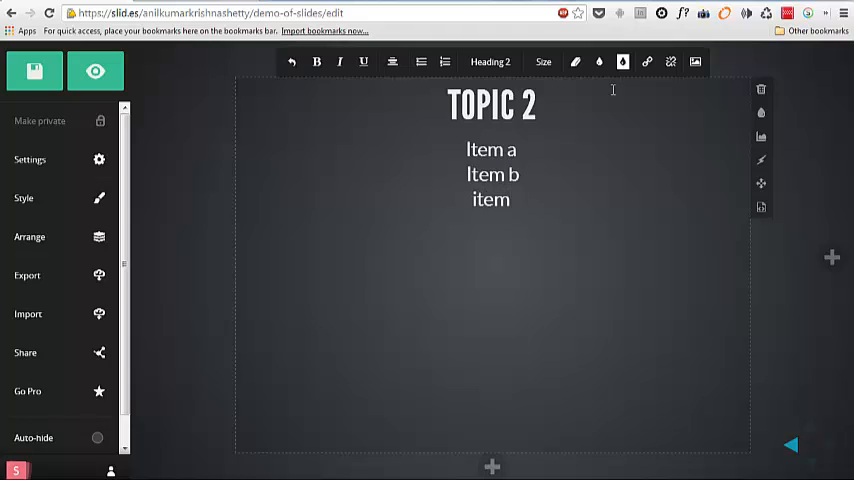
text(c)
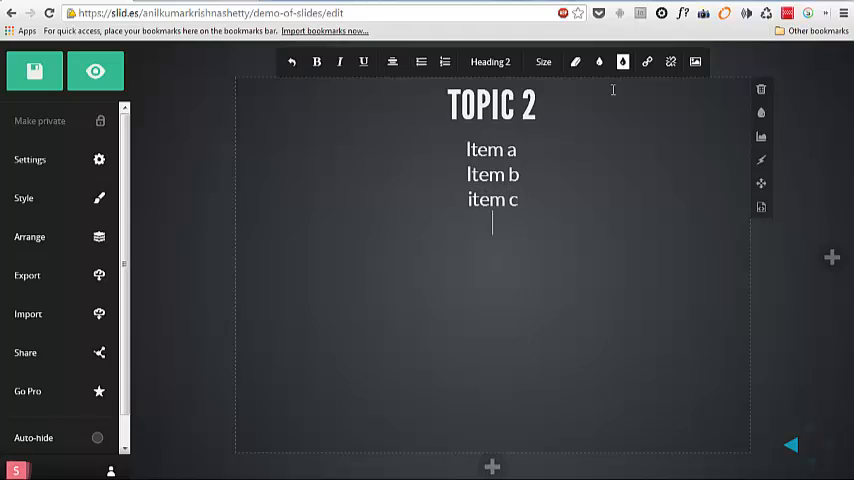
- Add the line 'some description' and finish editing the slide
text(some description)
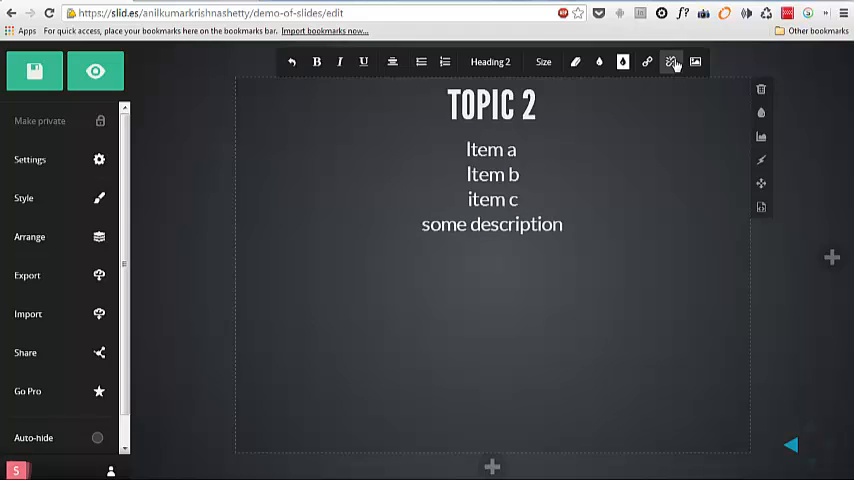
mouse_move(600, 348)
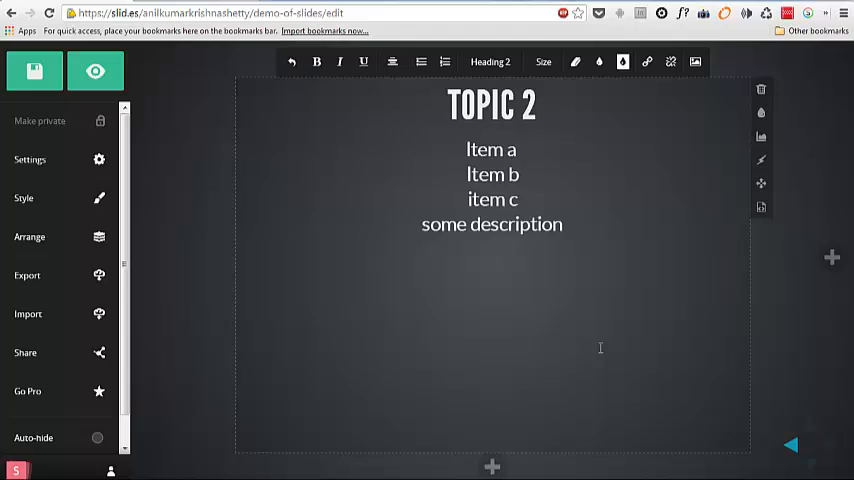
click(34, 72)
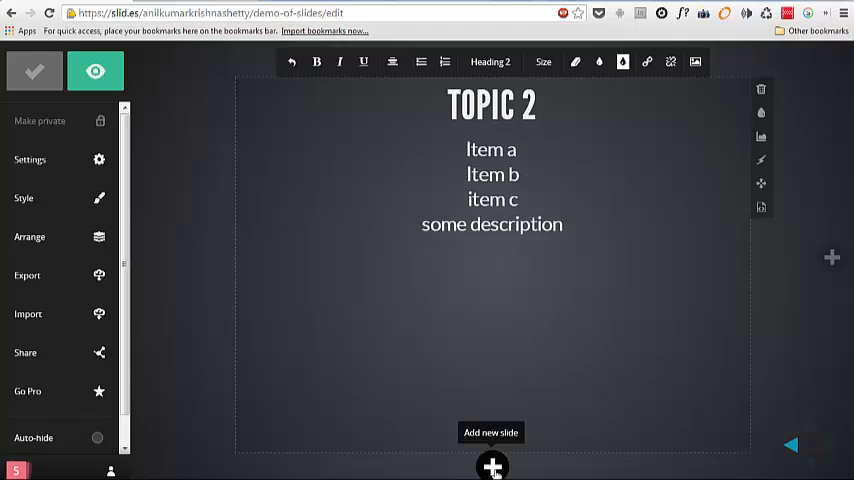
- Add a new slide below Topic 2 headed ITEM 1
click(492, 466)
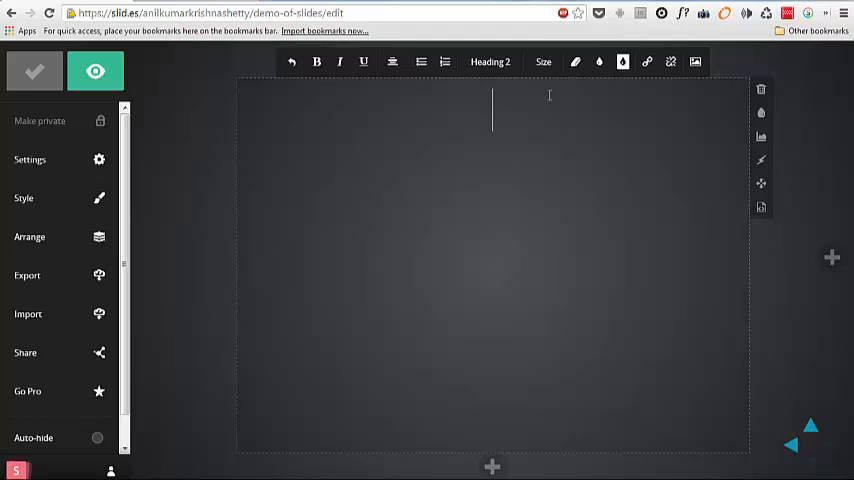
text(ITEM)
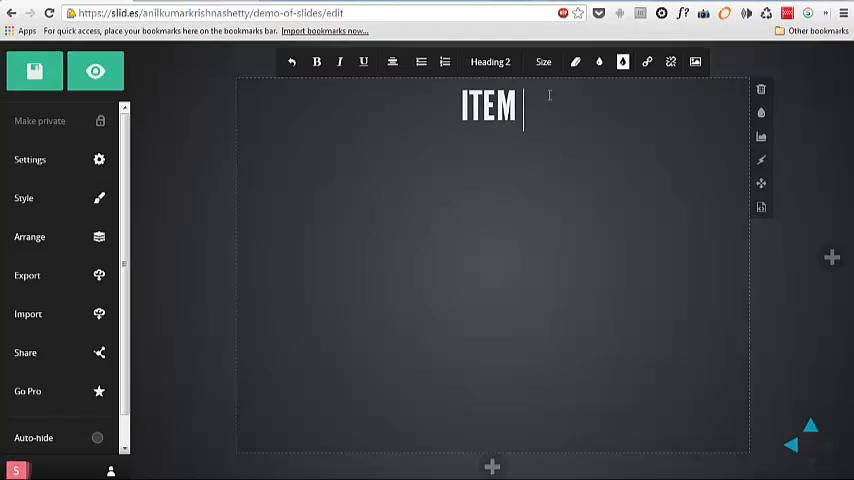
text(1)
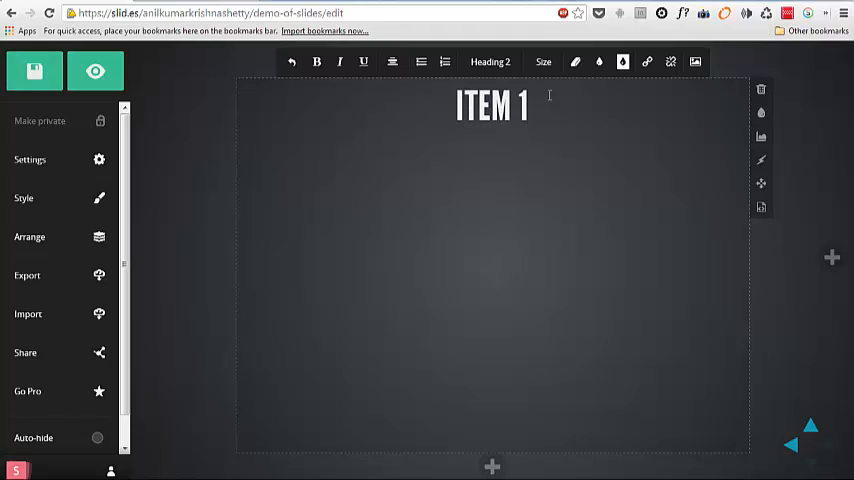
- Write 'more description about the item 1' on the ITEM 1 slide
text(more desc)
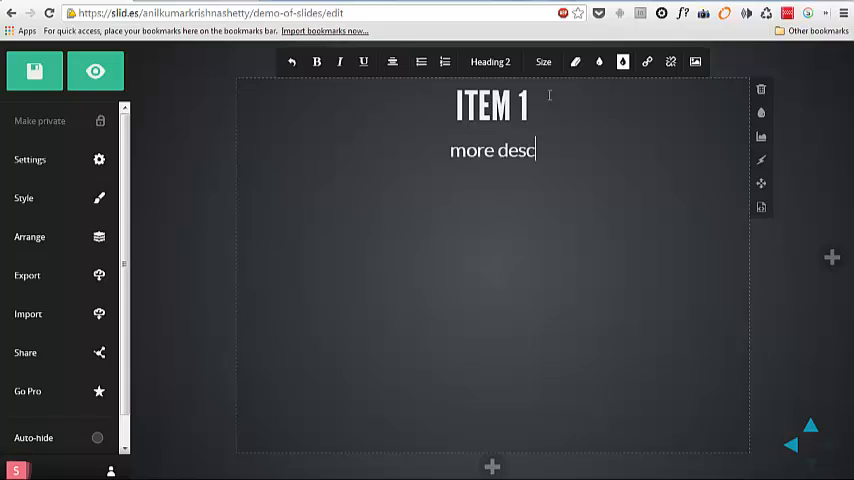
text(rption ab)
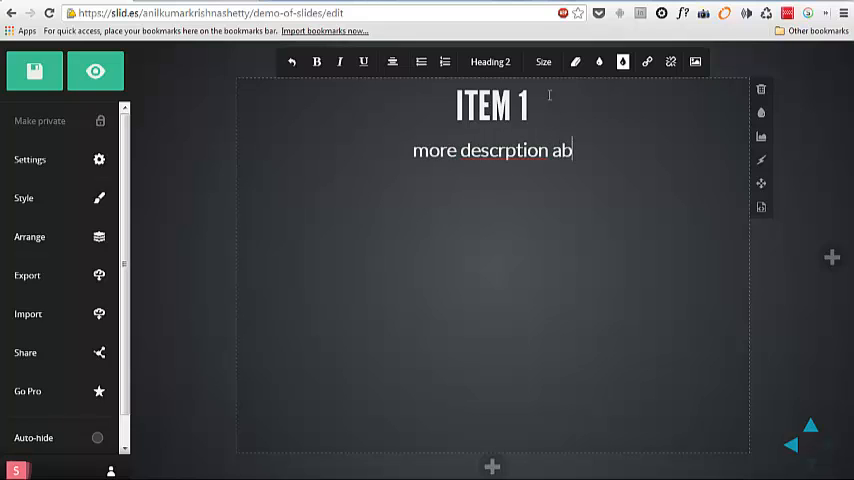
text(out the)
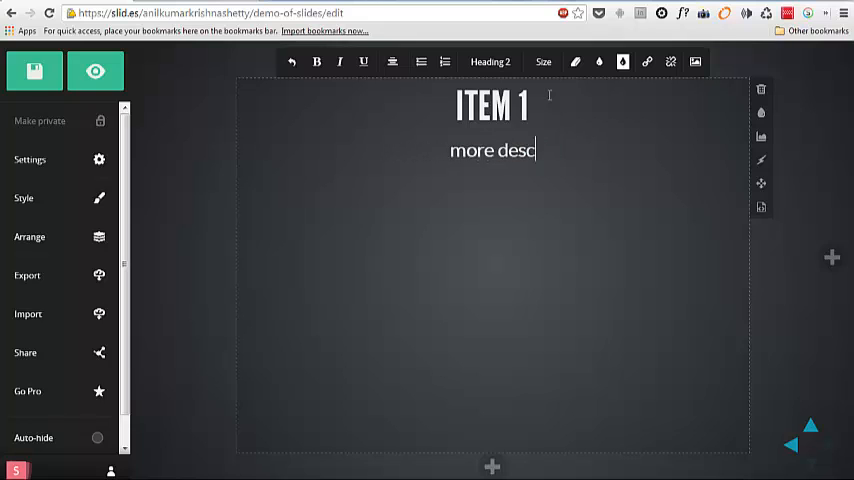
text(ription ab)
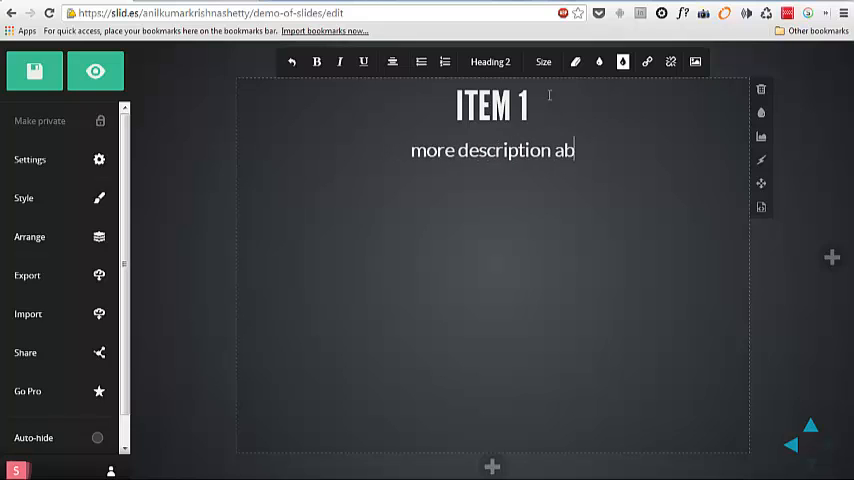
text(out the)
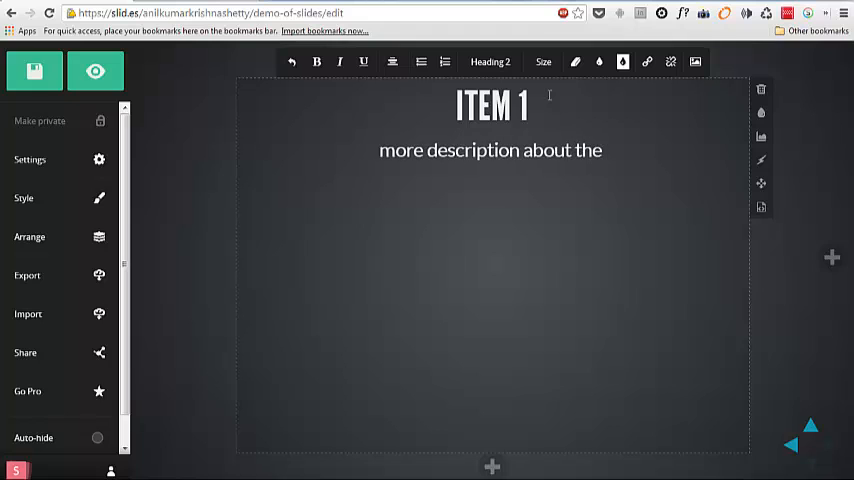
text(item)
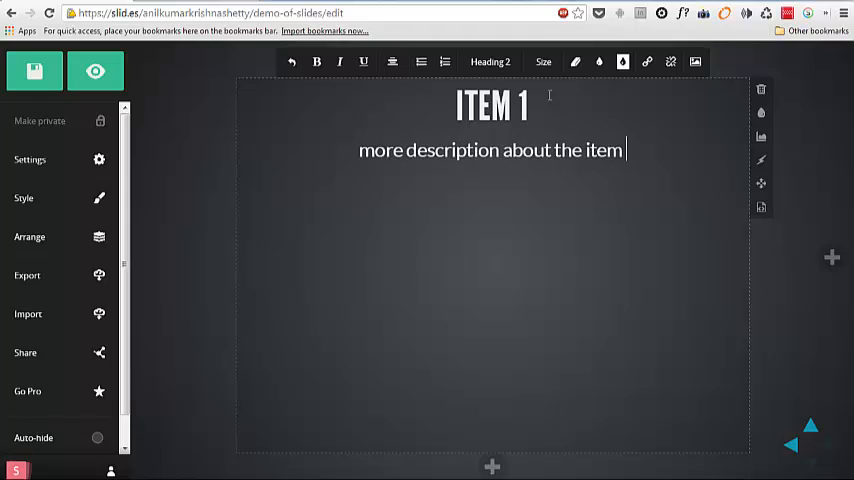
text(1)
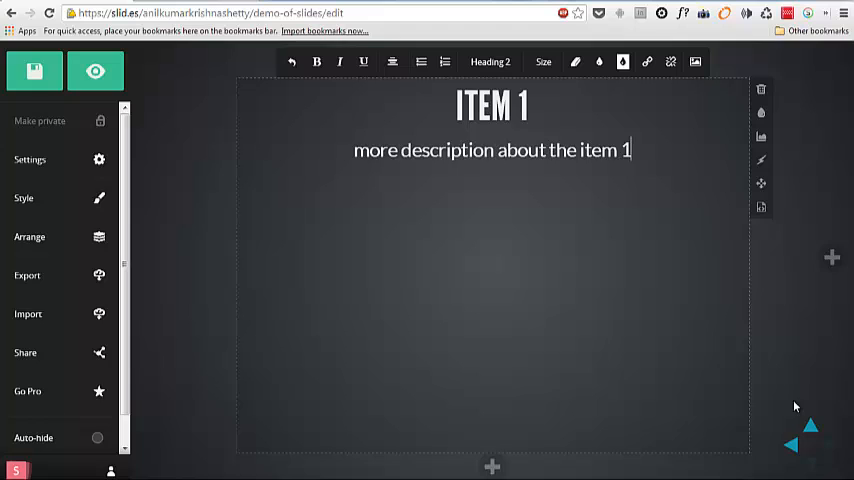
- Navigate back up through Topic 2 to the opening DEMO OF SLIDES slide
click(810, 456)
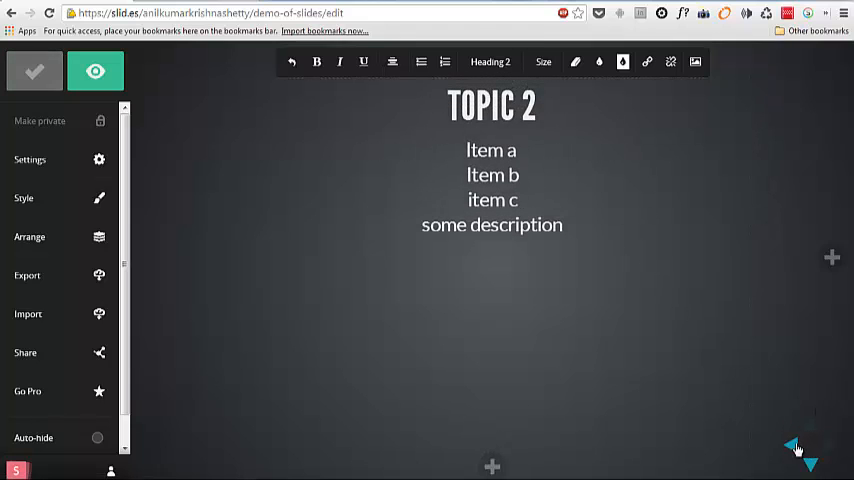
click(792, 444)
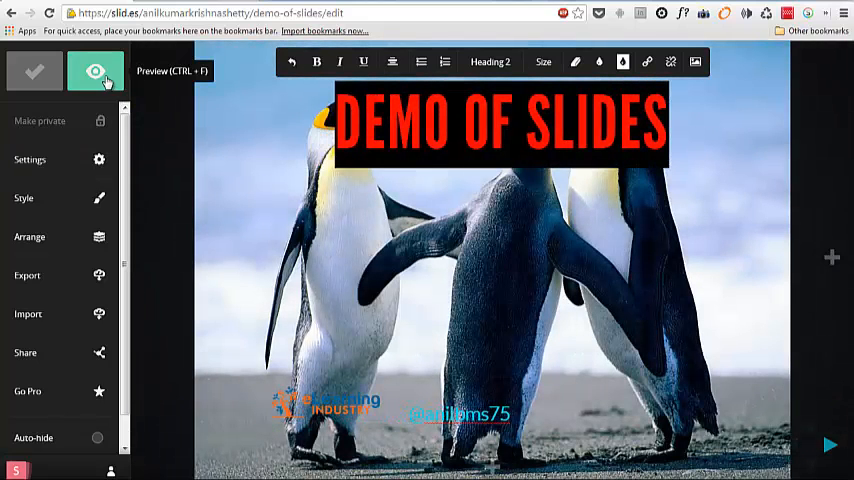
- Preview the deck through Topic 1 and Topic 2 slides, then back to the title slide
click(96, 72)
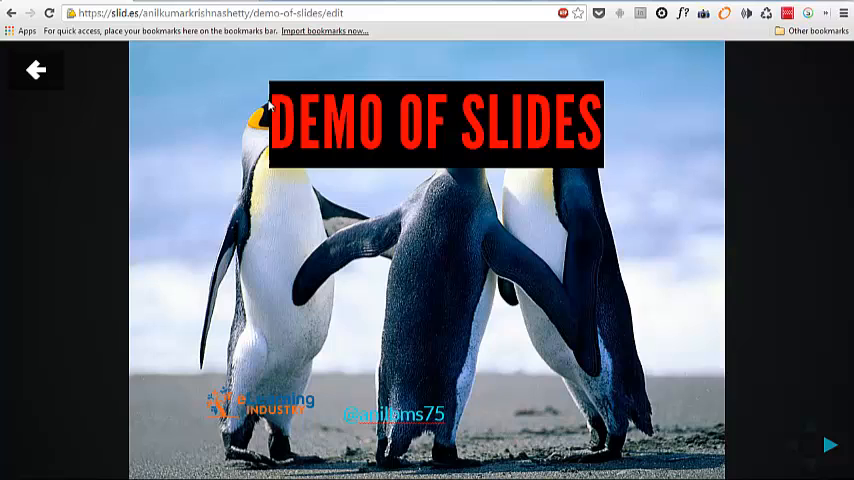
mouse_move(520, 304)
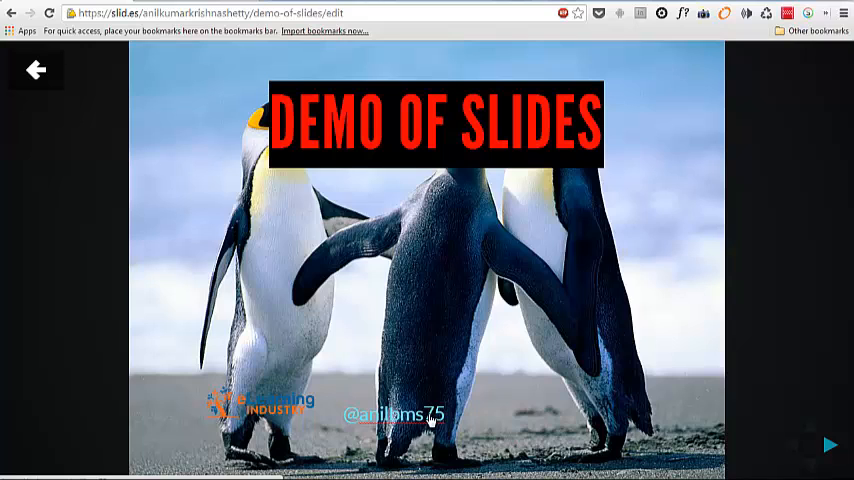
mouse_move(296, 298)
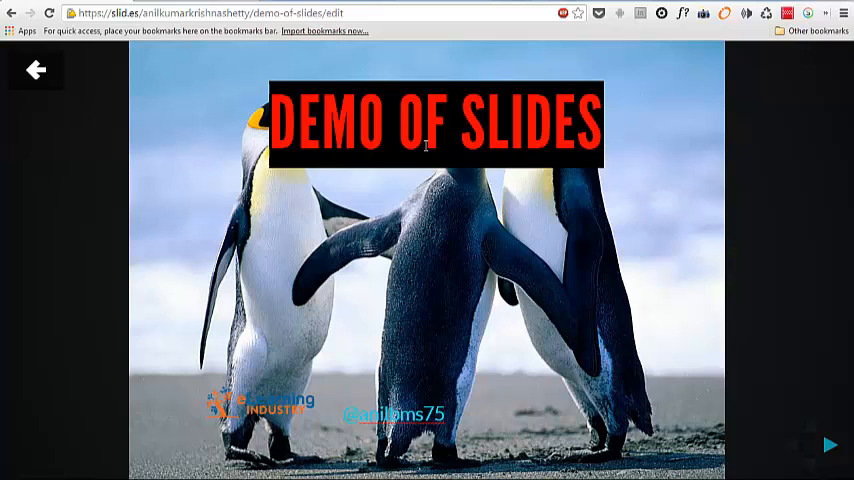
mouse_move(826, 448)
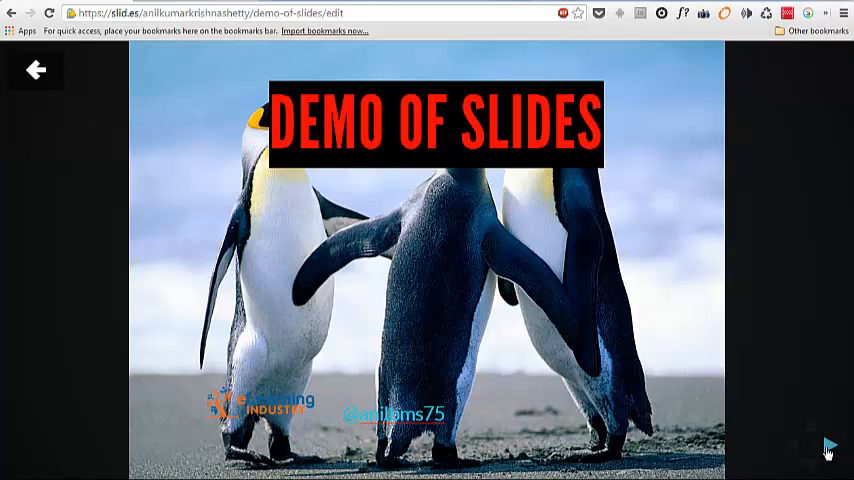
click(828, 444)
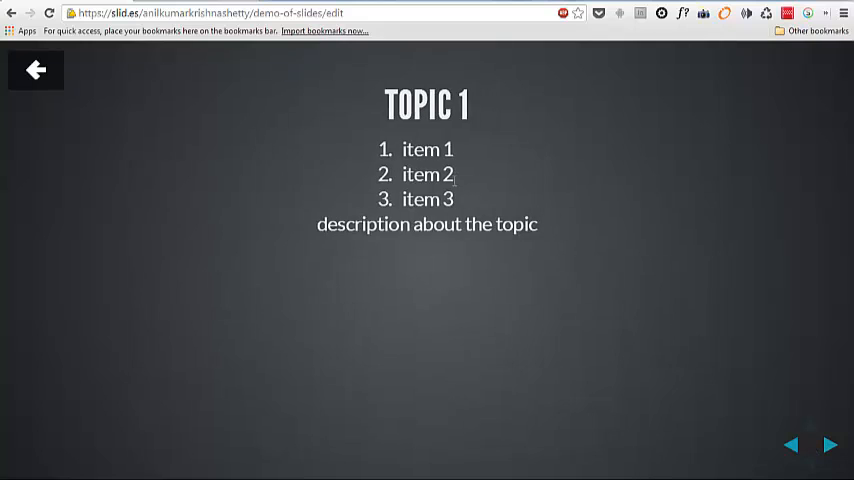
click(832, 444)
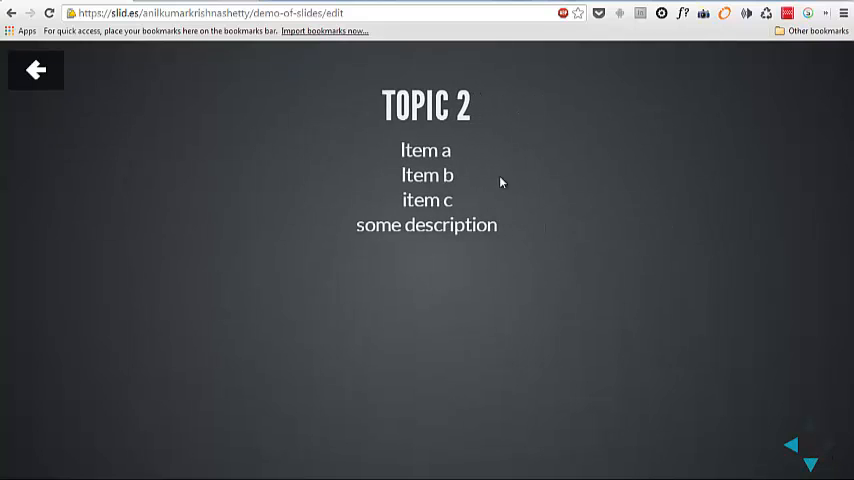
mouse_move(456, 150)
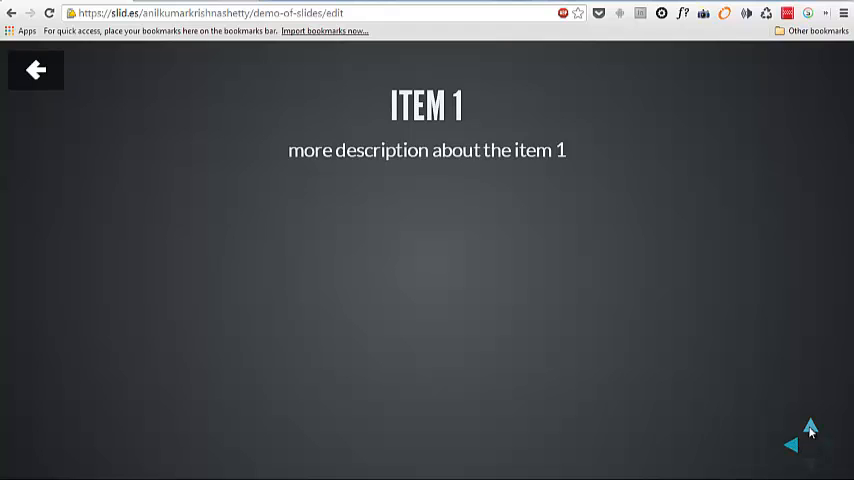
click(810, 458)
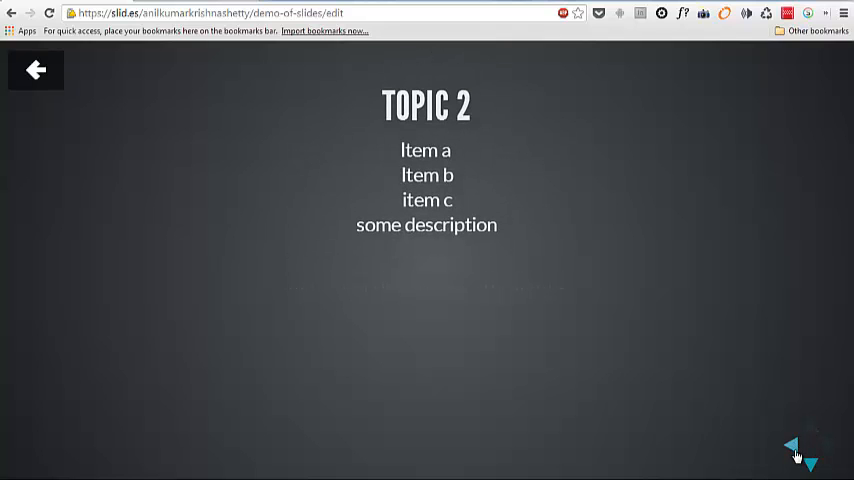
click(792, 444)
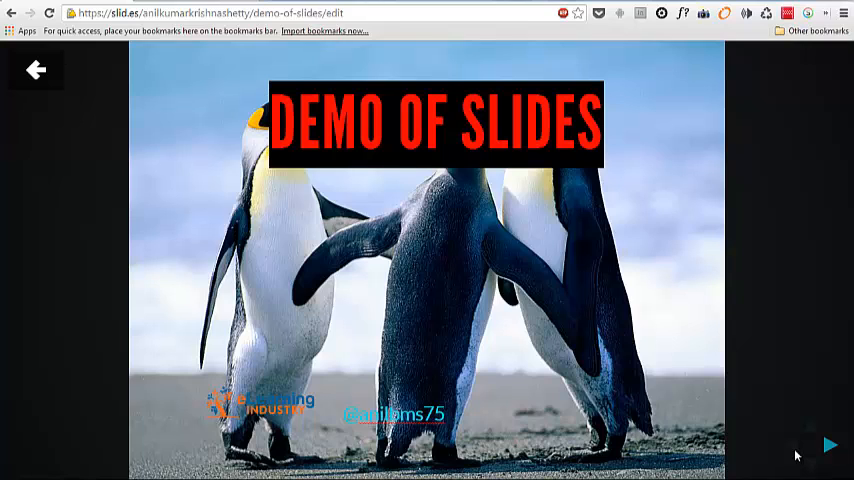
- Step through Topic 1 and its item slide again, ending on the title slide
click(832, 444)
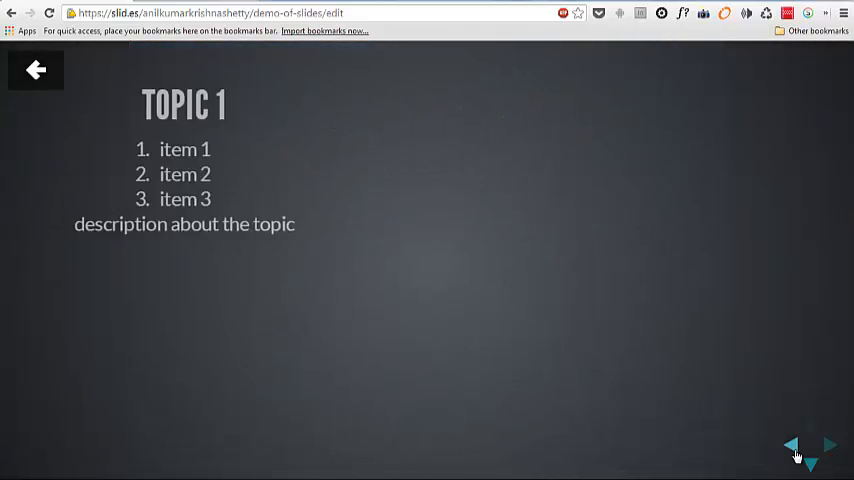
click(812, 460)
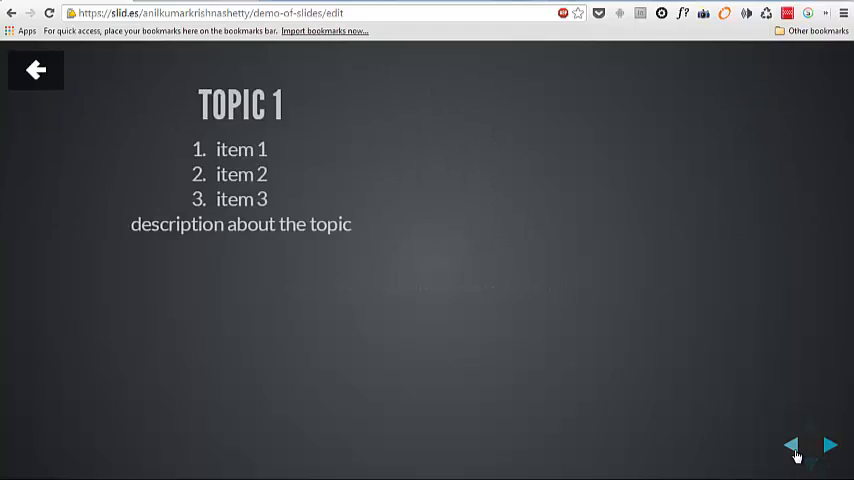
click(790, 444)
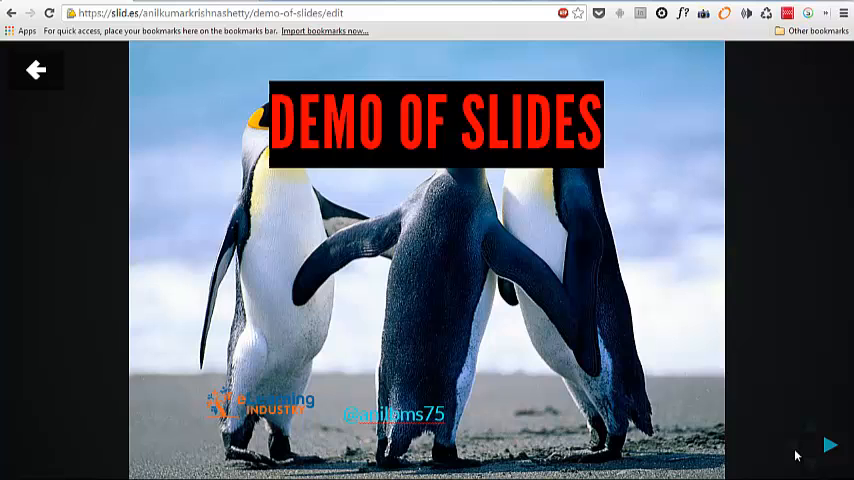
mouse_move(36, 70)
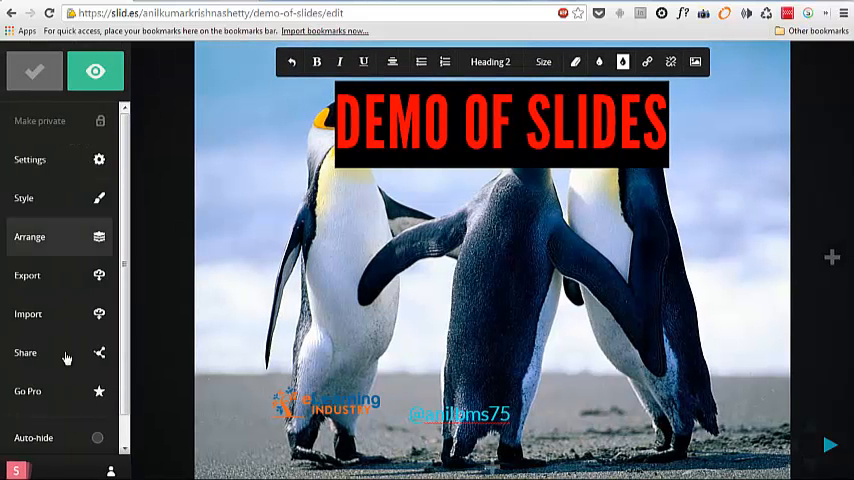
- Save and leave the editor, then open the published 'demo of slides' deck from the profile
click(14, 470)
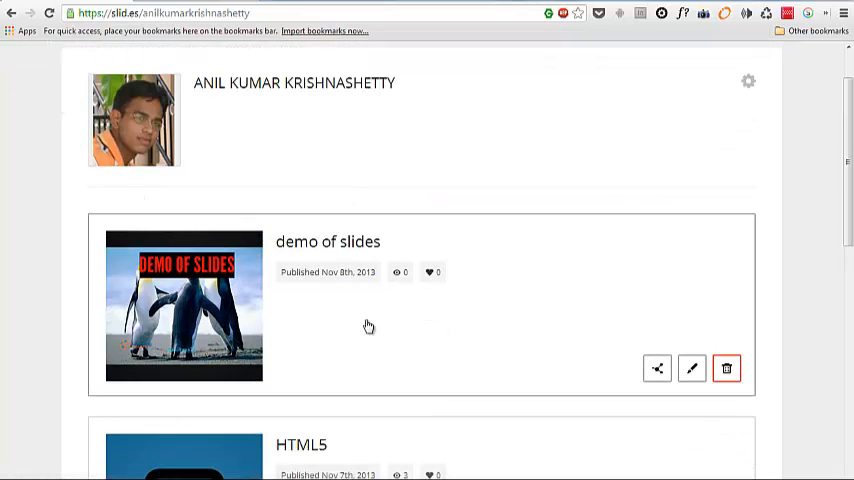
mouse_move(656, 368)
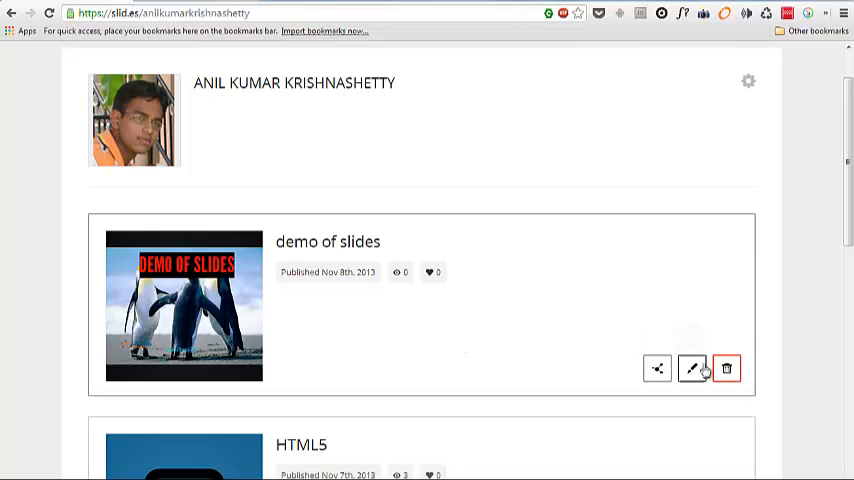
mouse_move(478, 336)
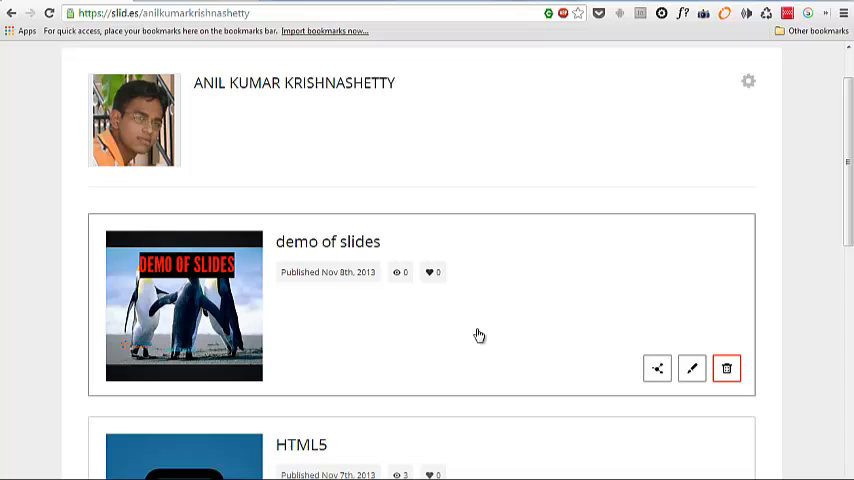
click(312, 248)
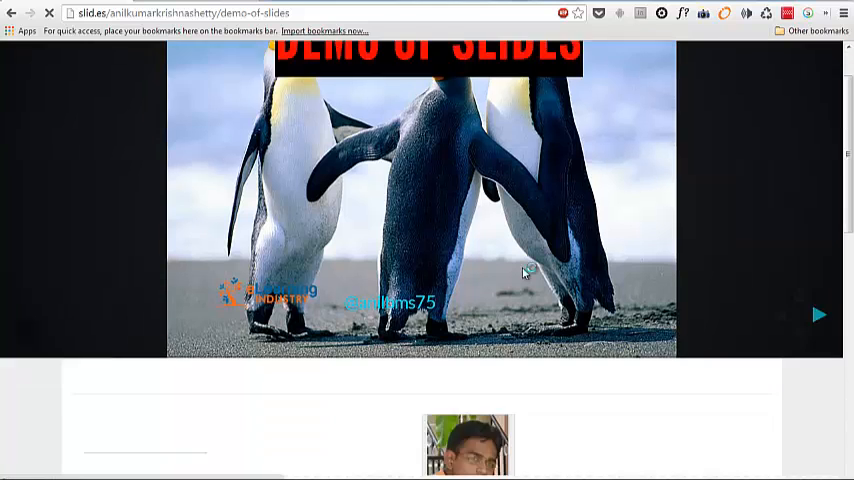
- Scroll the public deck page down to the comments area and back up
scroll(down, 3)
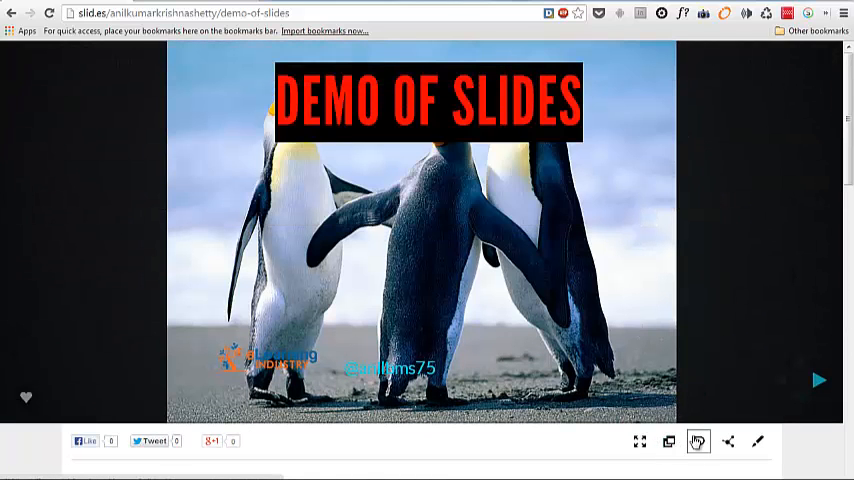
scroll(down, 3)
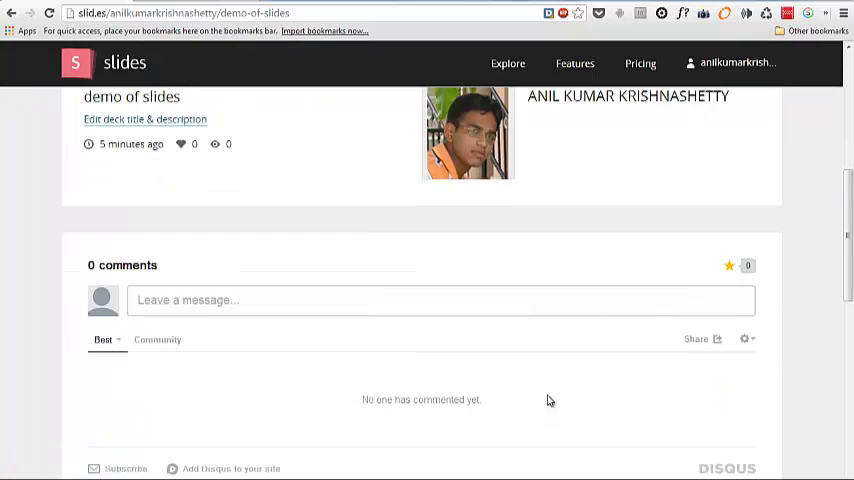
scroll(up, 3)
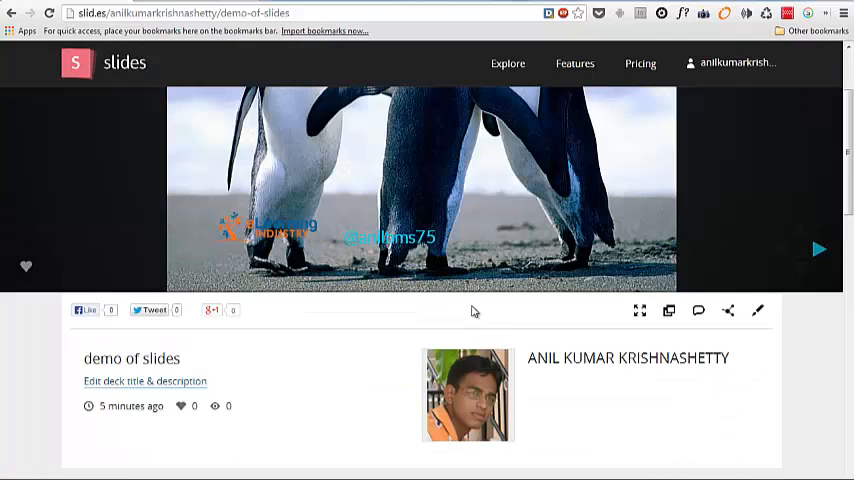
mouse_move(728, 312)
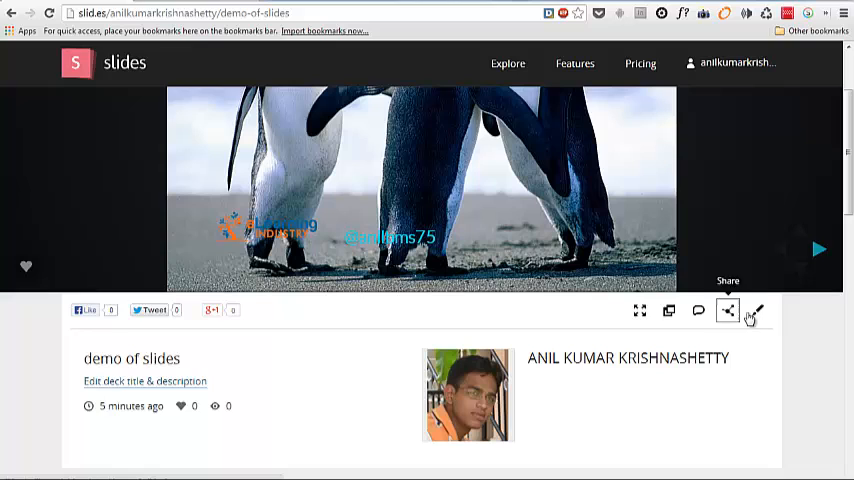
mouse_move(640, 312)
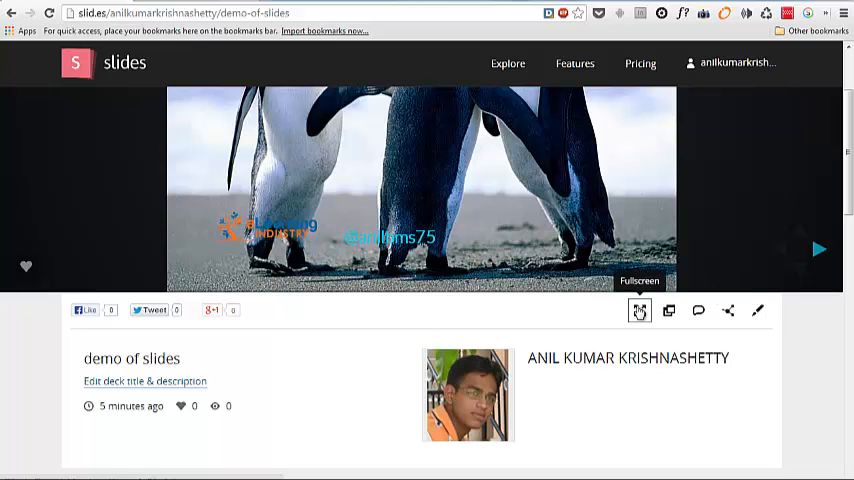
- Present the deck full screen briefly, exit, and bring up the link and embed options
click(640, 310)
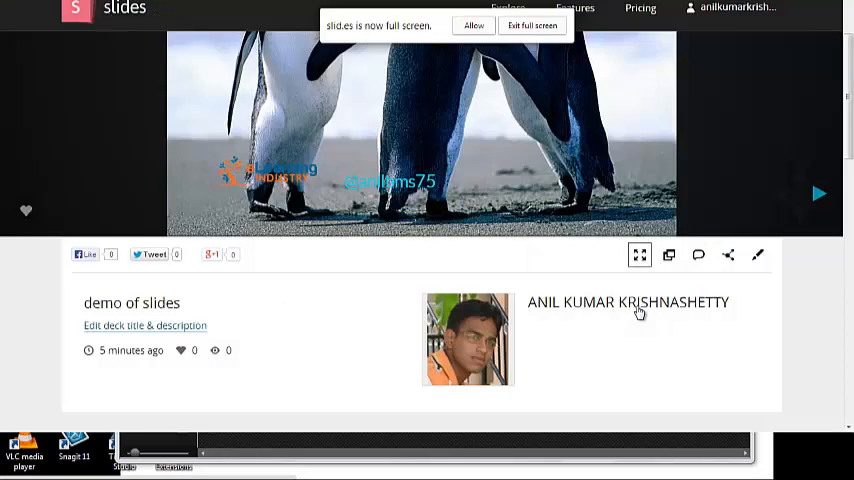
click(640, 254)
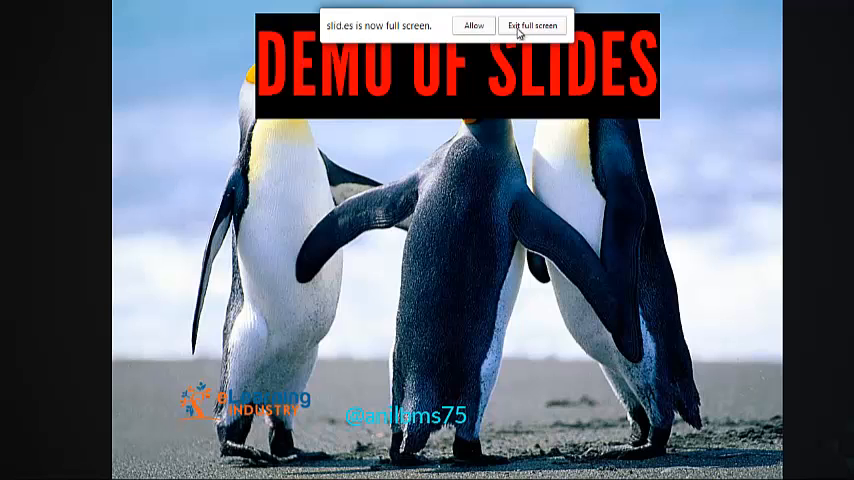
click(532, 24)
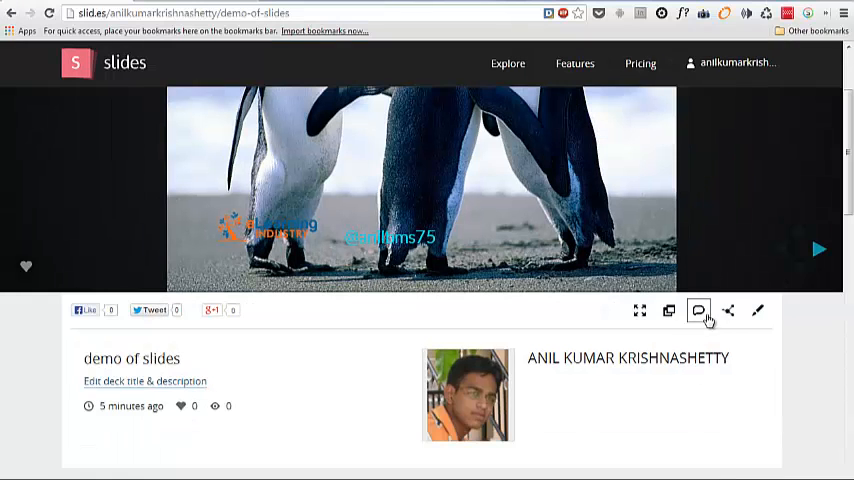
click(728, 310)
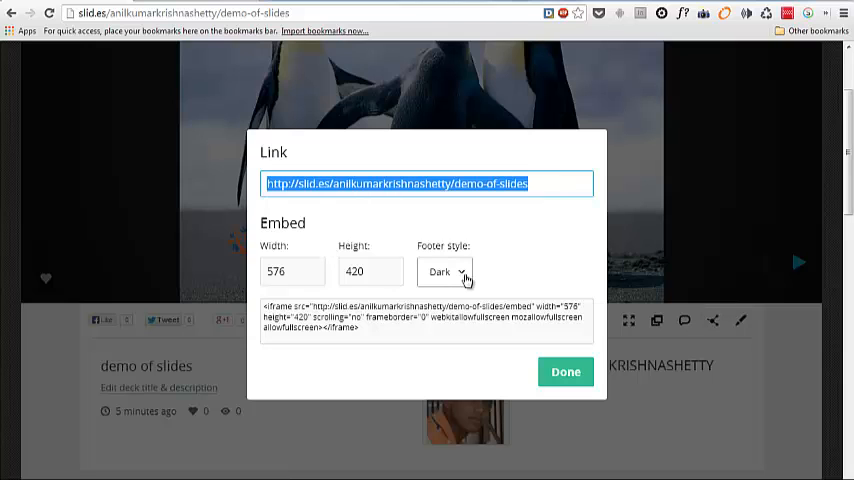
click(444, 272)
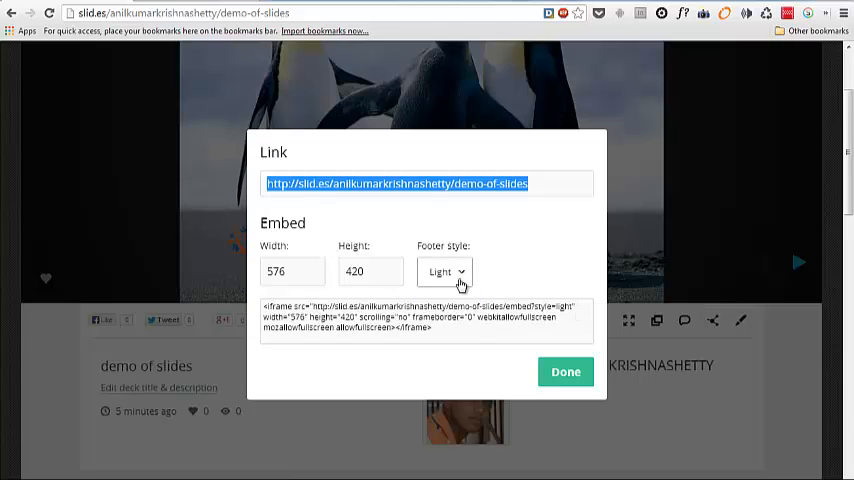
click(444, 272)
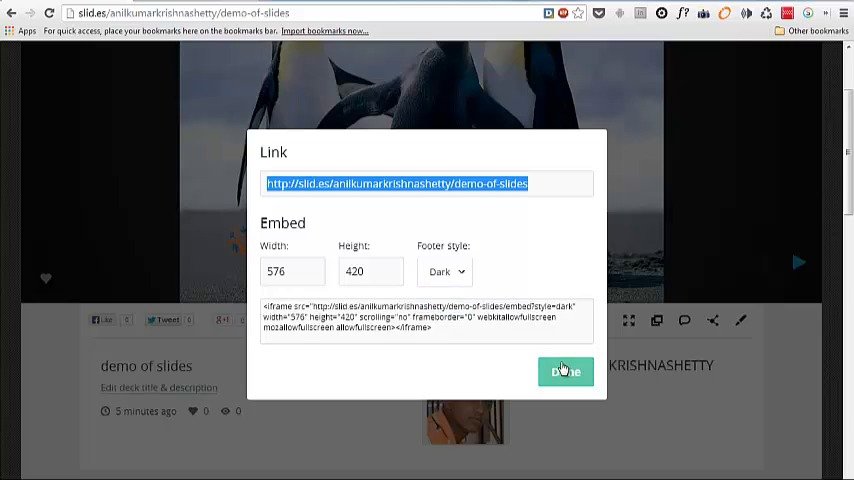
click(564, 372)
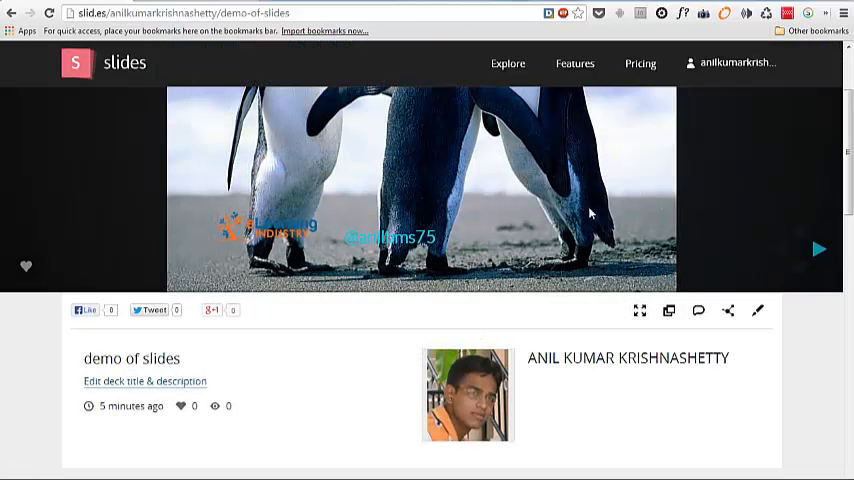
mouse_move(736, 204)
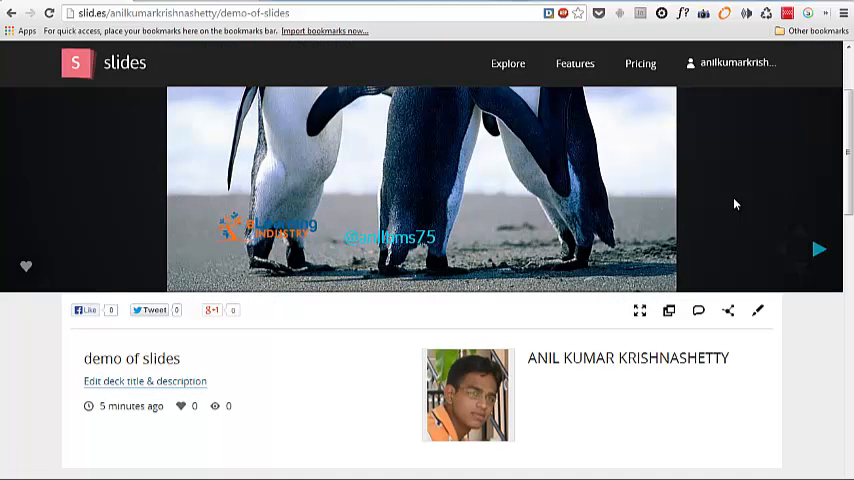